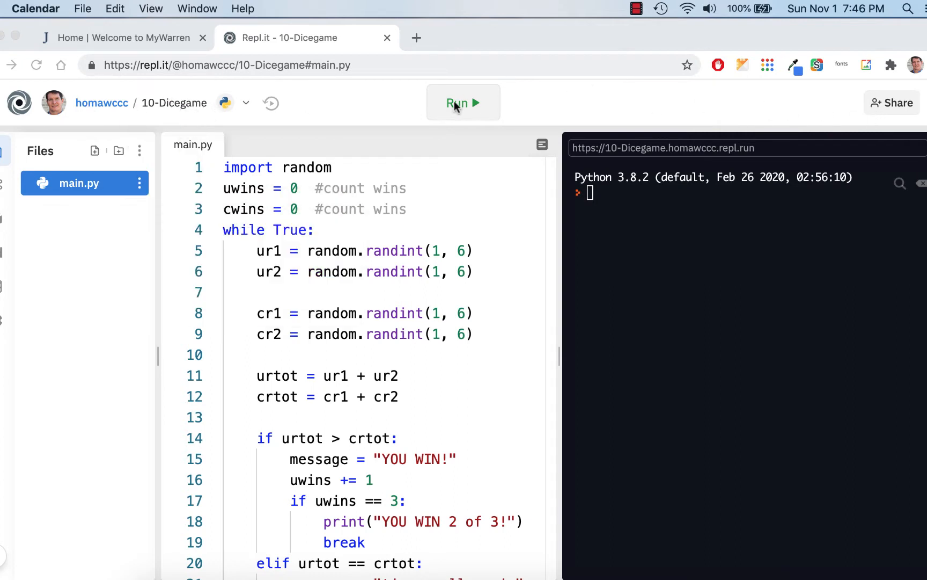
Step: Run main.py so the console shows the dice rounds ending with YOU WIN 2 of 3!
{"action": "left_click", "coordinate": [462, 102]}
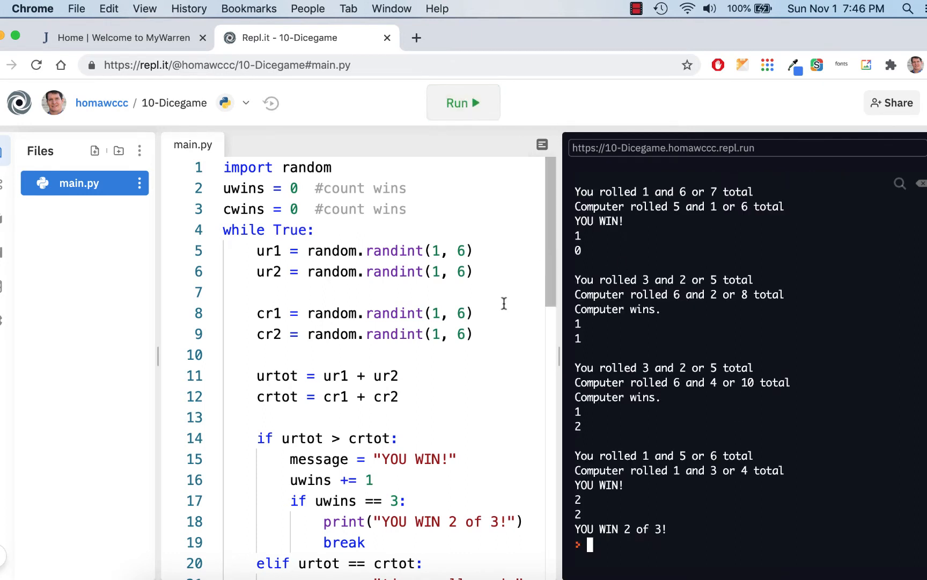
{"action": "mouse_move", "coordinate": [680, 282]}
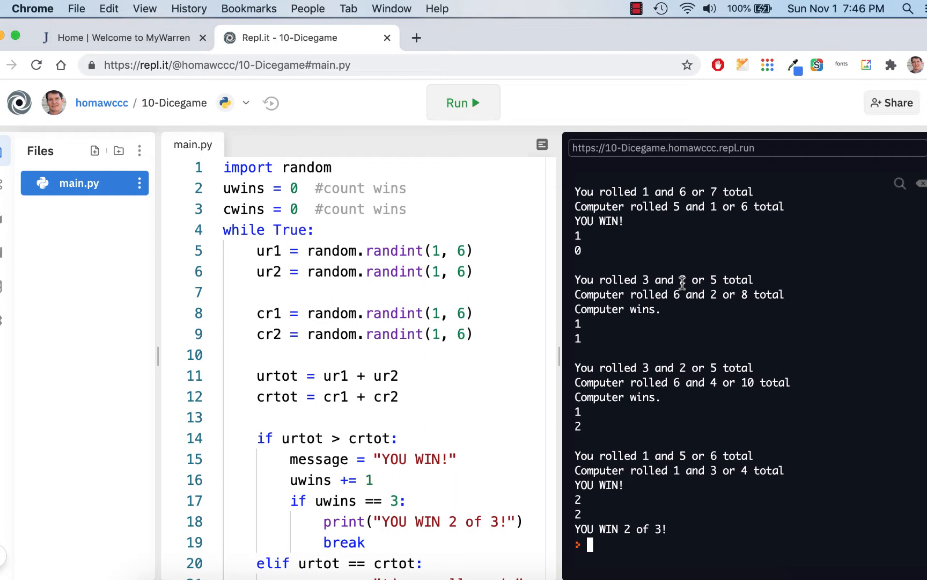
{"action": "mouse_move", "coordinate": [583, 309]}
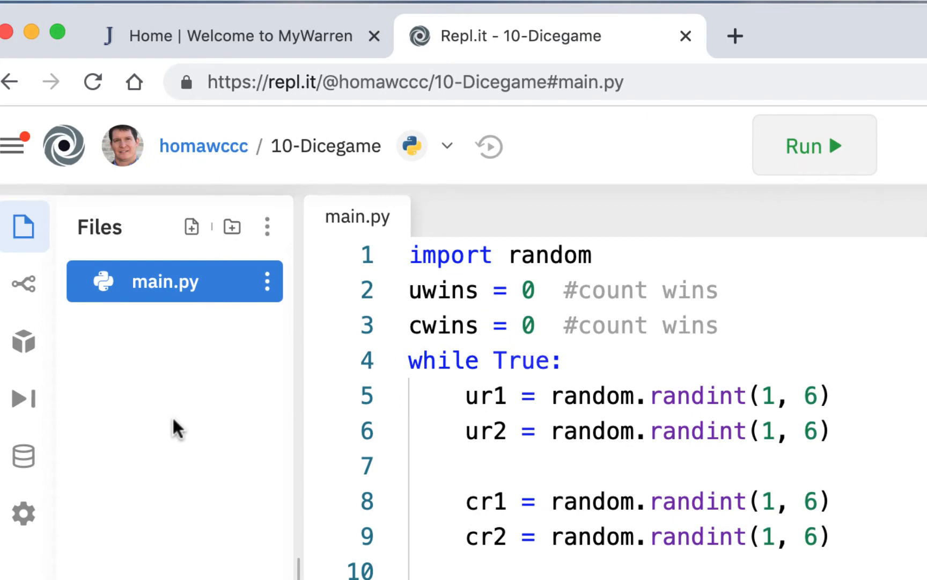
{"action": "mouse_move", "coordinate": [218, 294]}
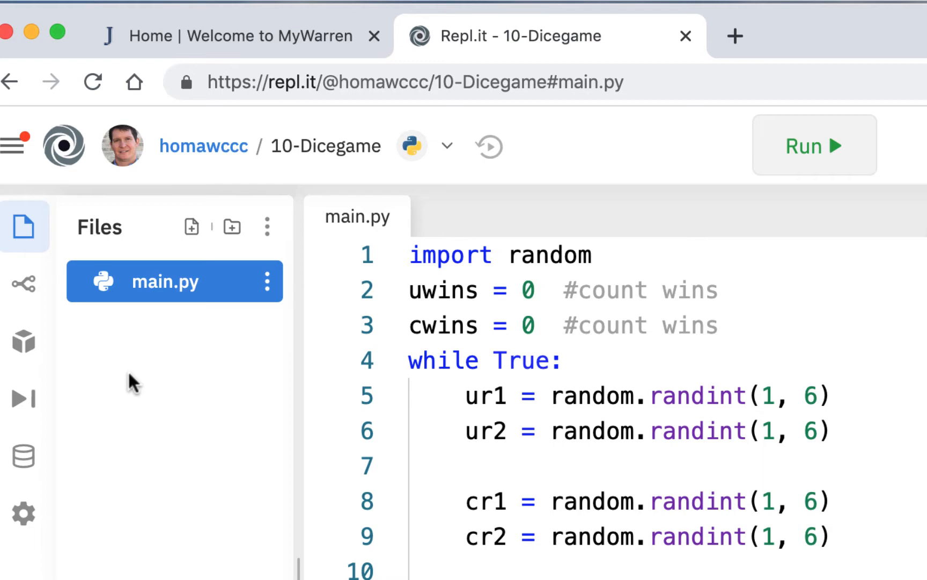
{"action": "mouse_move", "coordinate": [141, 367]}
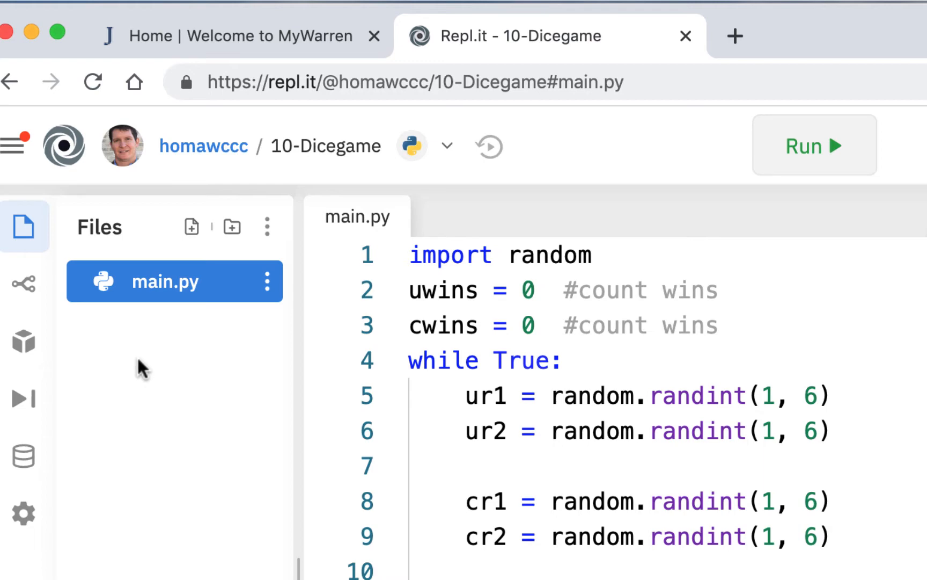
{"action": "mouse_move", "coordinate": [151, 308]}
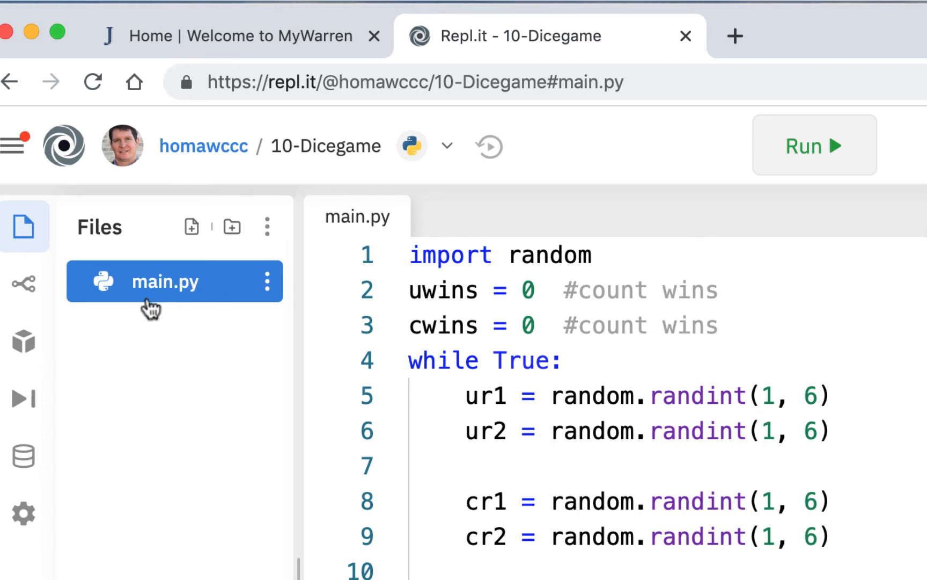
{"action": "mouse_move", "coordinate": [175, 314]}
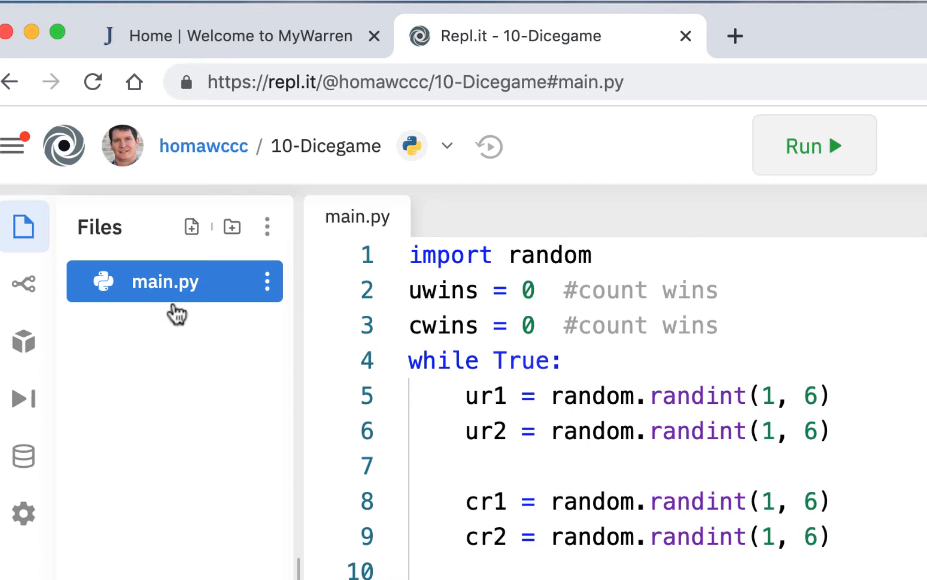
{"action": "mouse_move", "coordinate": [177, 329]}
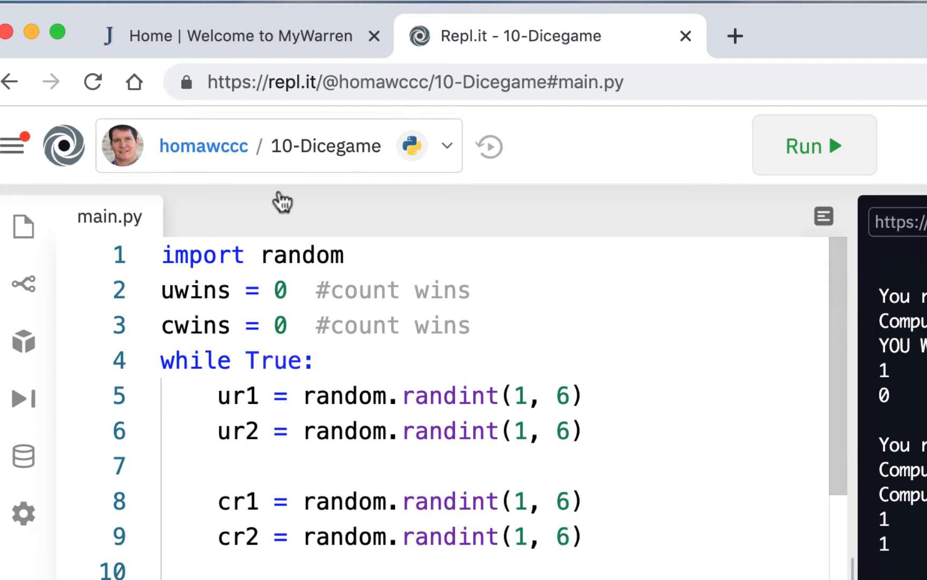
{"action": "mouse_move", "coordinate": [341, 161]}
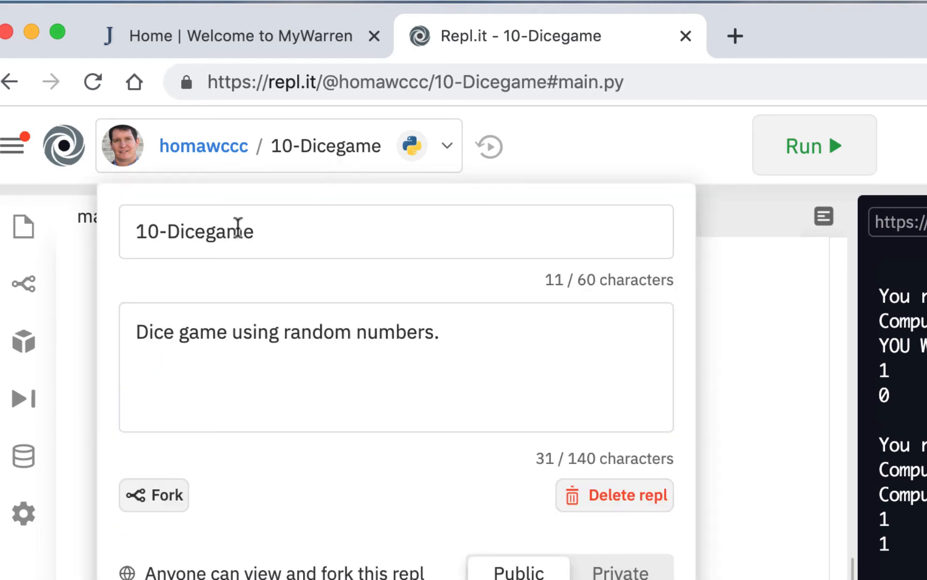
{"action": "mouse_move", "coordinate": [449, 347]}
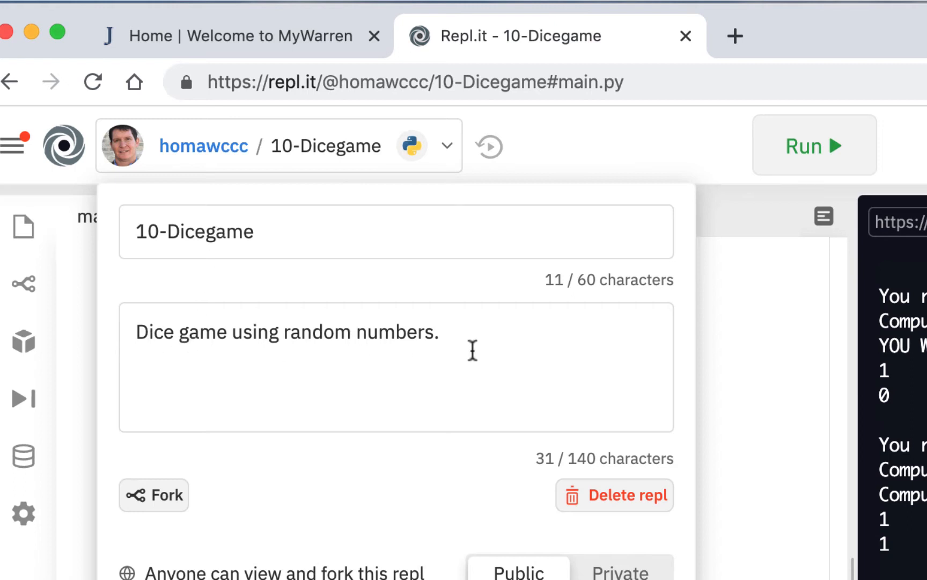
{"action": "mouse_move", "coordinate": [171, 529]}
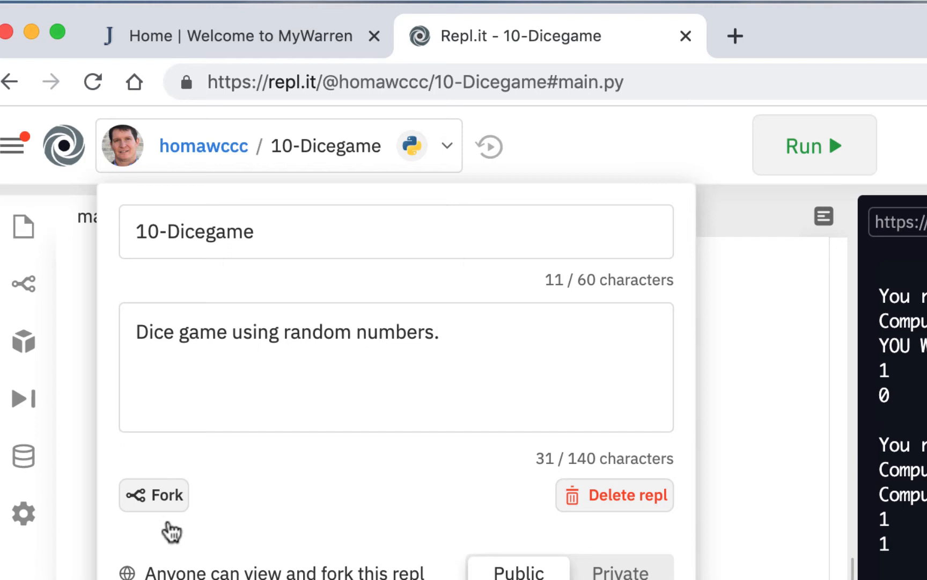
{"action": "mouse_move", "coordinate": [262, 492]}
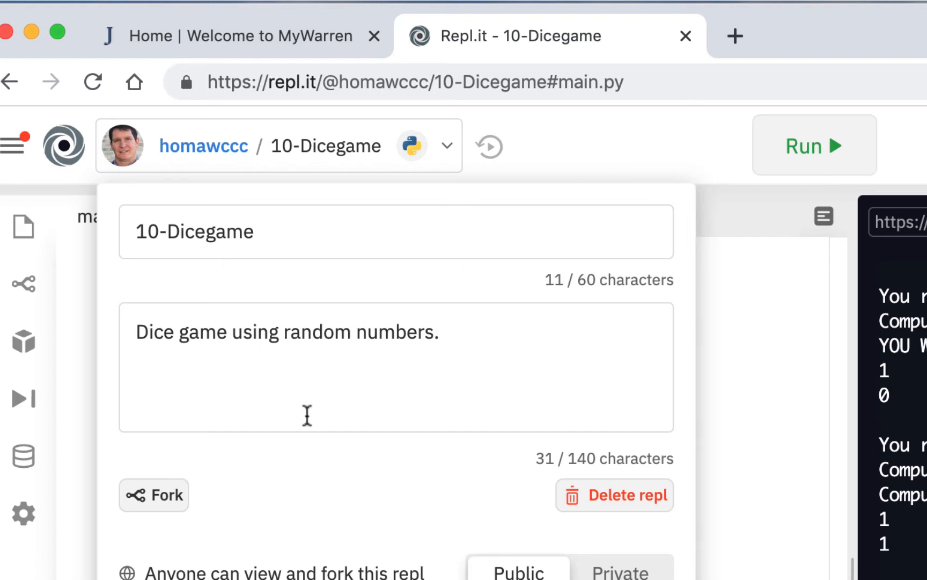
{"action": "mouse_move", "coordinate": [257, 499]}
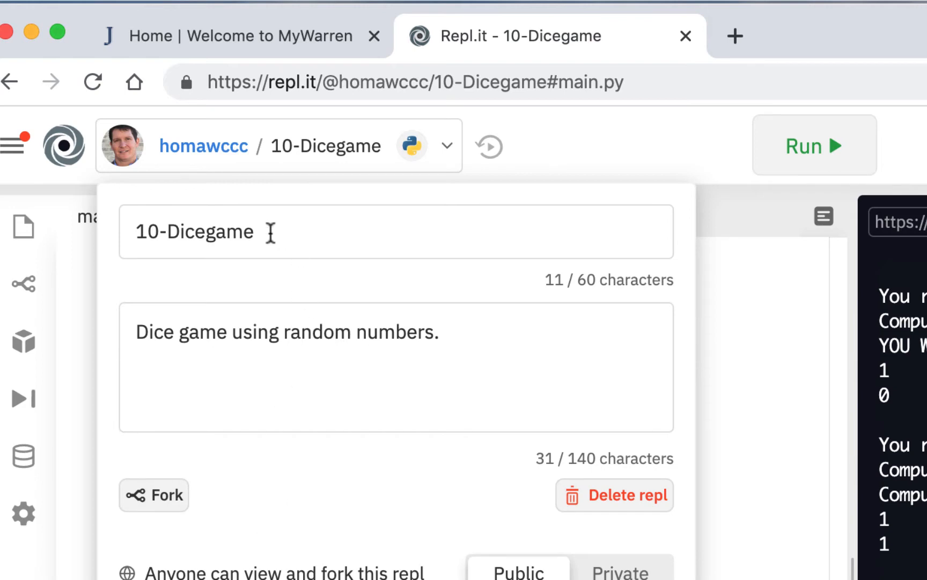
{"action": "mouse_move", "coordinate": [392, 228]}
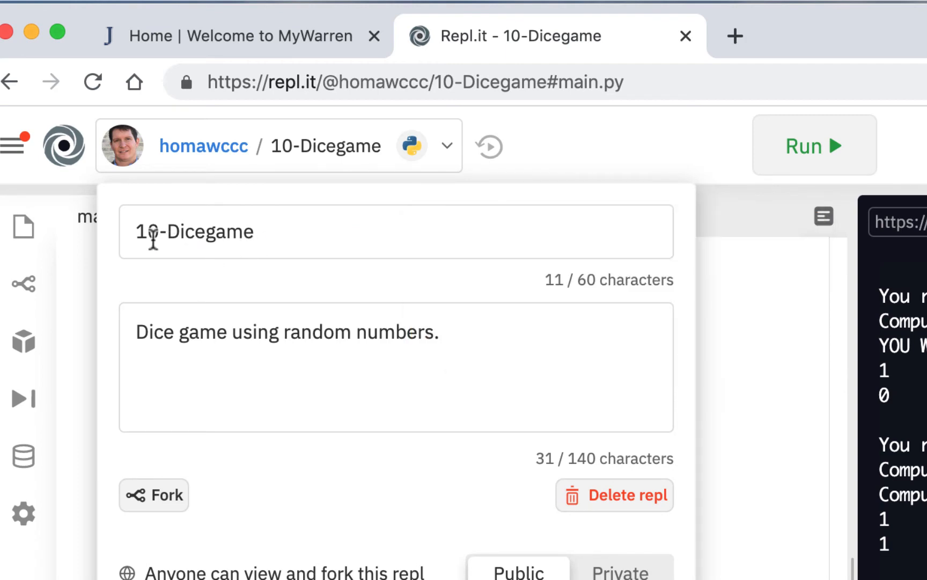
{"action": "mouse_move", "coordinate": [287, 227]}
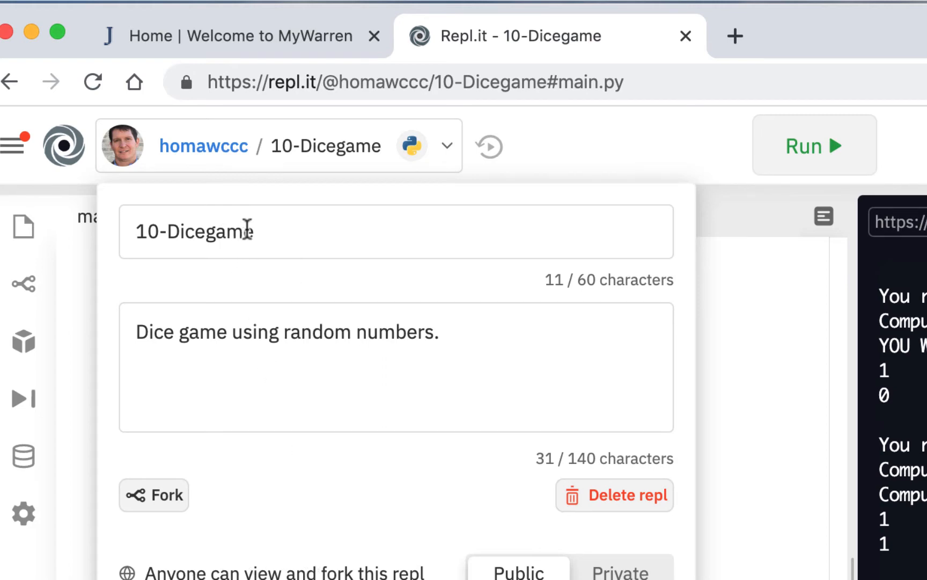
{"action": "mouse_move", "coordinate": [296, 493]}
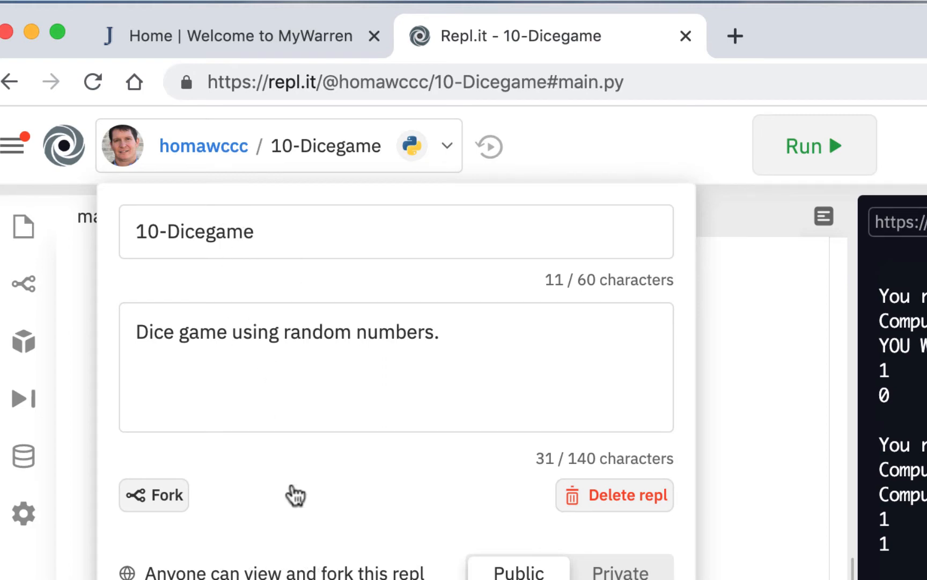
{"action": "mouse_move", "coordinate": [305, 474]}
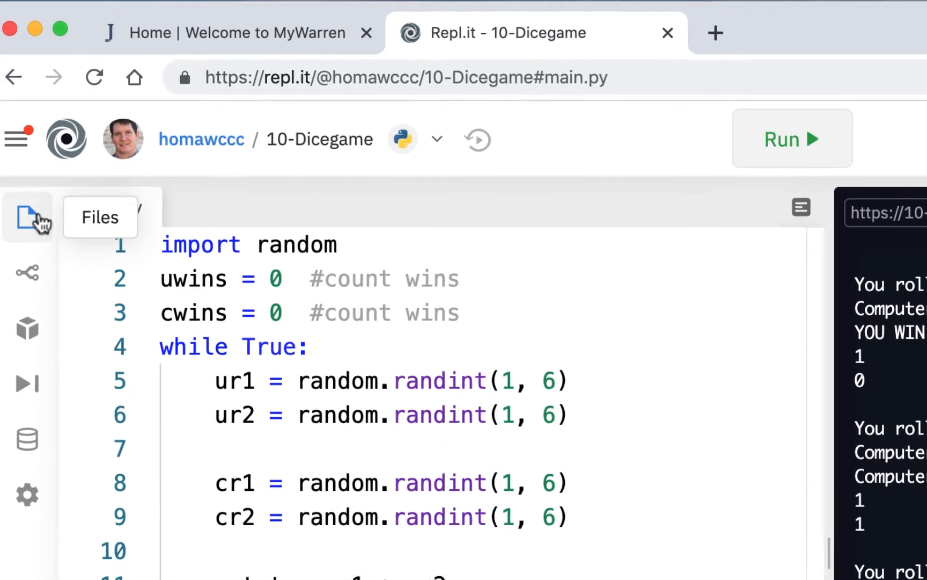
{"action": "left_click", "coordinate": [38, 216]}
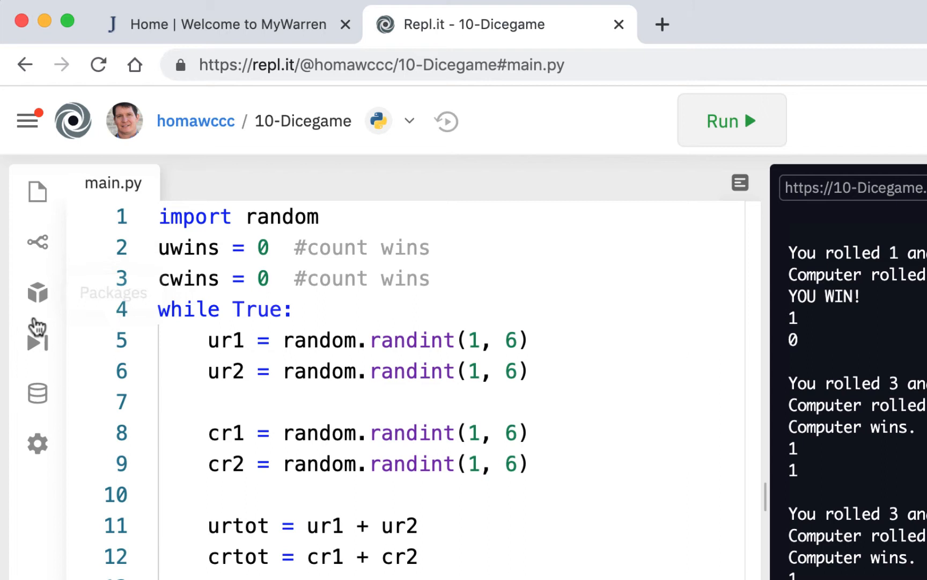
{"action": "mouse_move", "coordinate": [36, 342]}
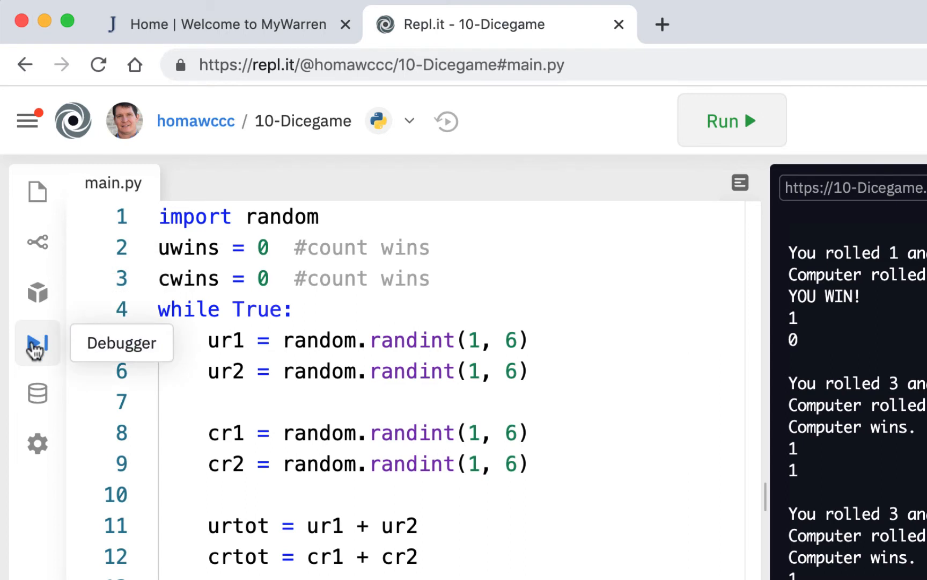
{"action": "mouse_move", "coordinate": [36, 393]}
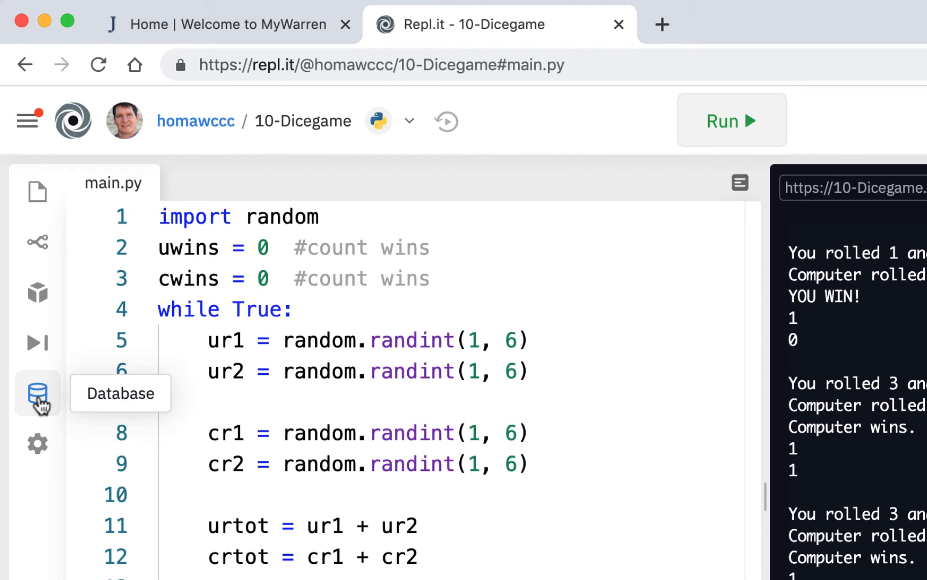
{"action": "mouse_move", "coordinate": [40, 408]}
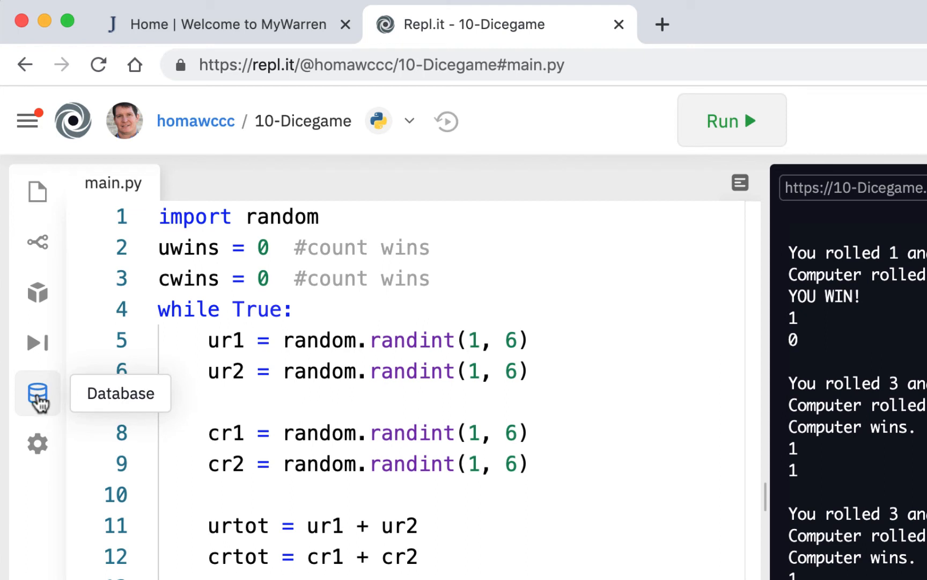
{"action": "mouse_move", "coordinate": [37, 444]}
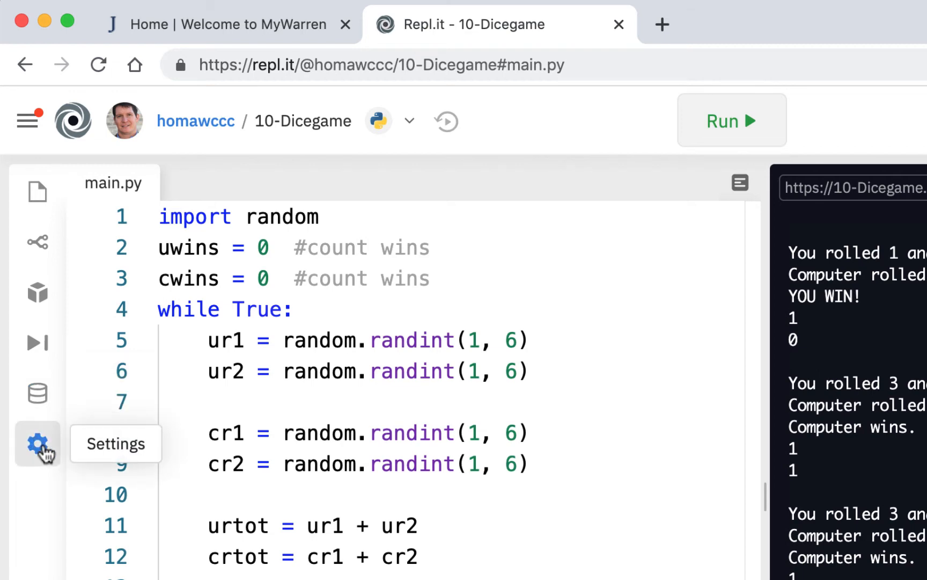
Step: In editor settings, try the stacked layout then return to side-by-side
{"action": "left_click", "coordinate": [38, 443]}
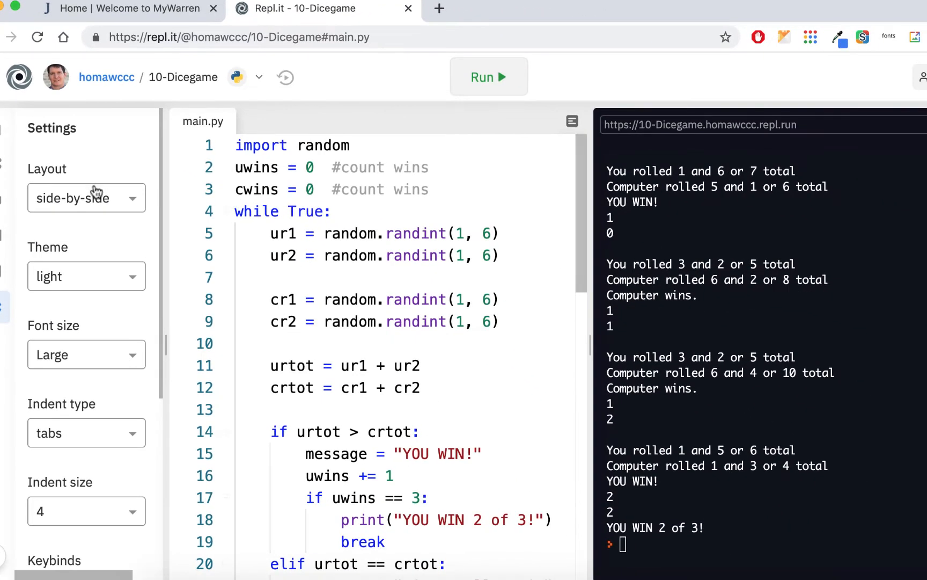
{"action": "left_click", "coordinate": [86, 197]}
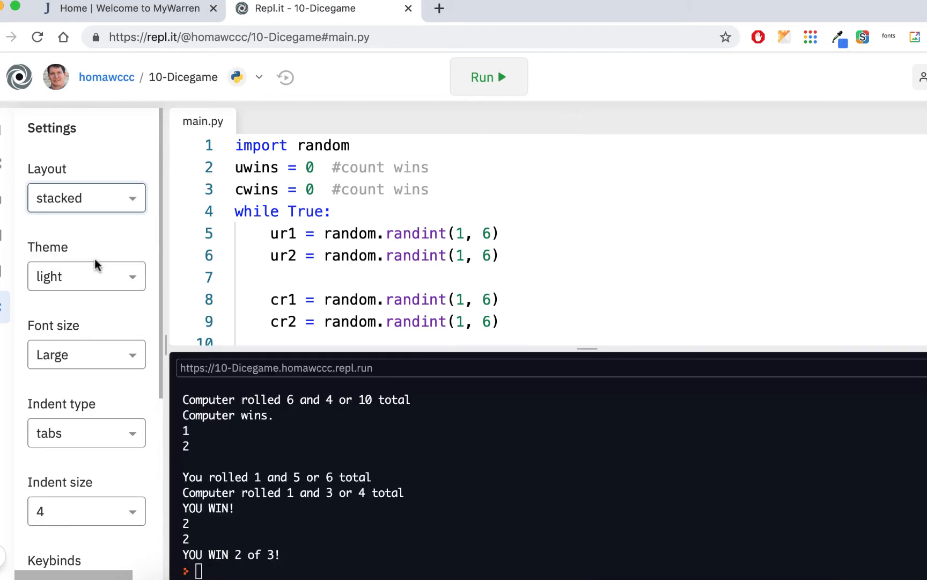
{"action": "mouse_move", "coordinate": [713, 451]}
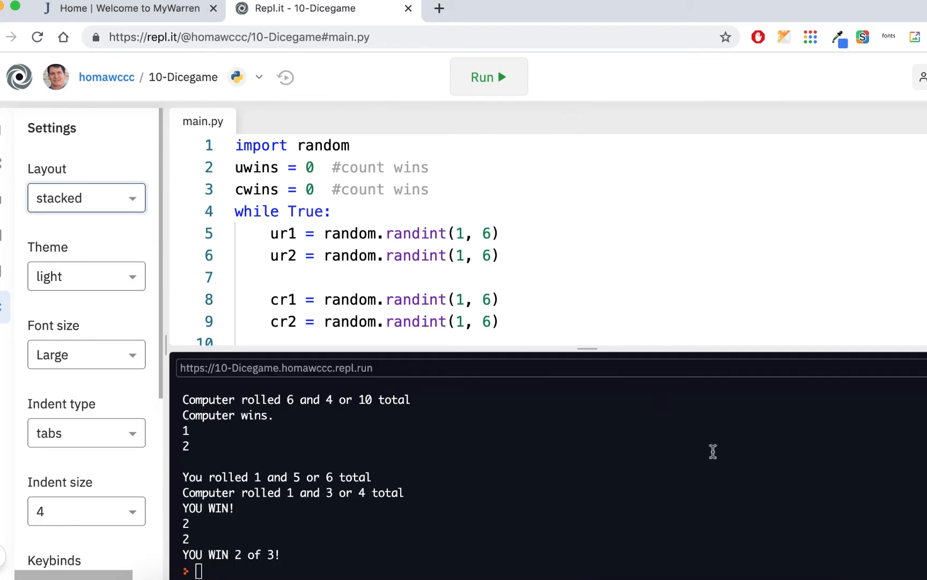
{"action": "left_click", "coordinate": [85, 198]}
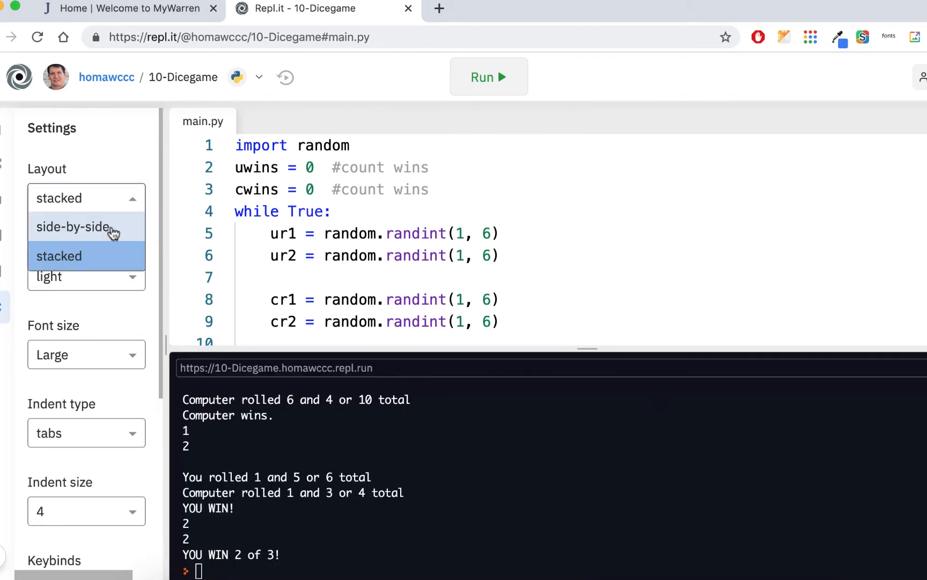
{"action": "left_click", "coordinate": [72, 227]}
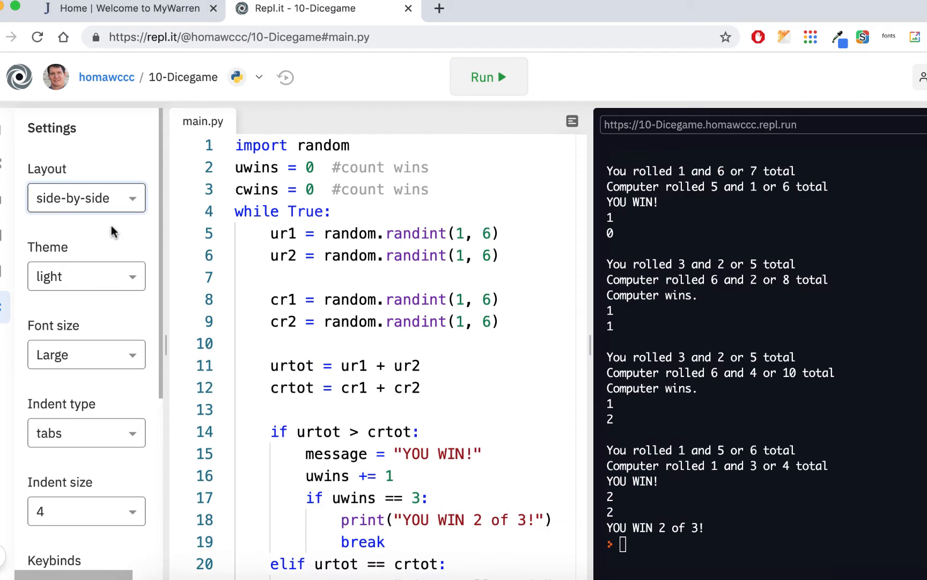
{"action": "mouse_move", "coordinate": [113, 291]}
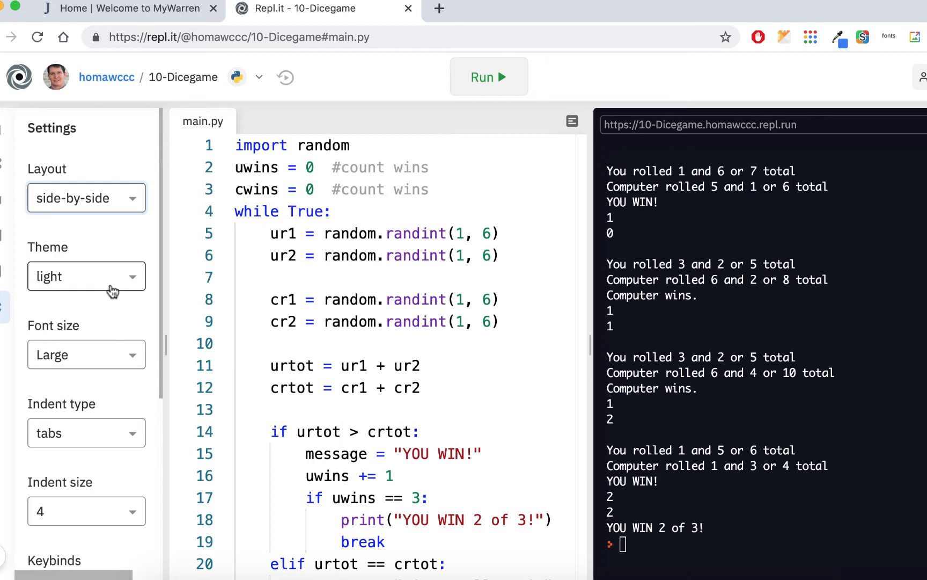
Step: Switch the editor theme to dark, then back to light
{"action": "left_click", "coordinate": [86, 276]}
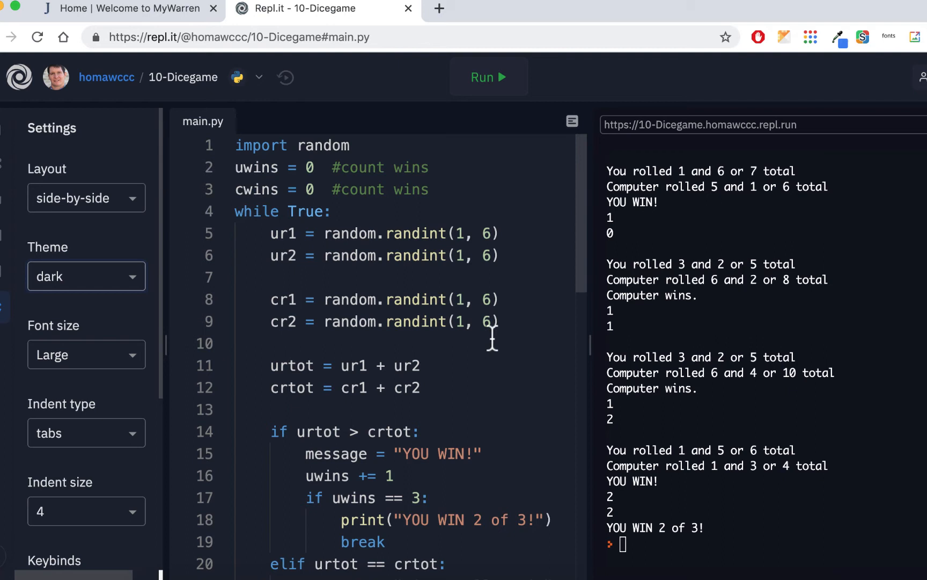
{"action": "mouse_move", "coordinate": [355, 298]}
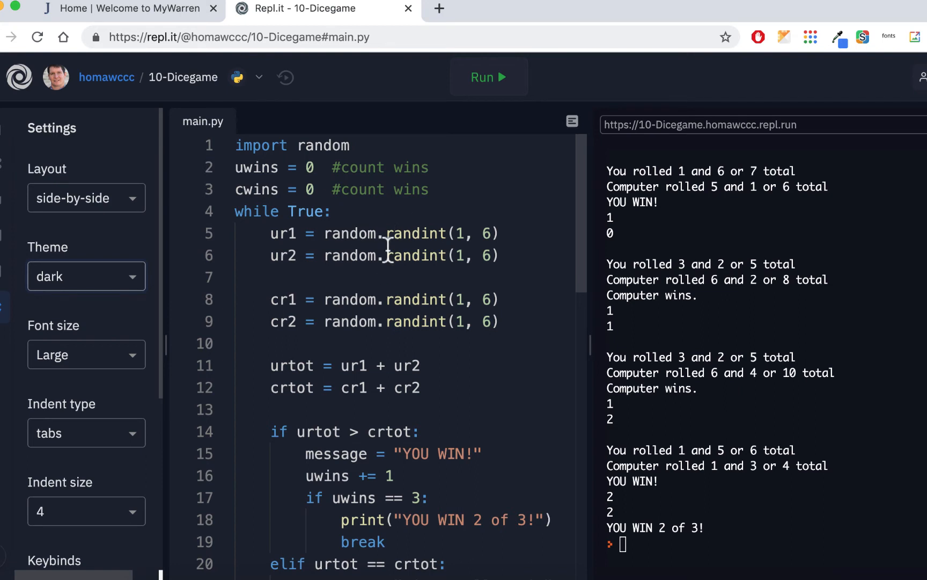
{"action": "left_click", "coordinate": [86, 276]}
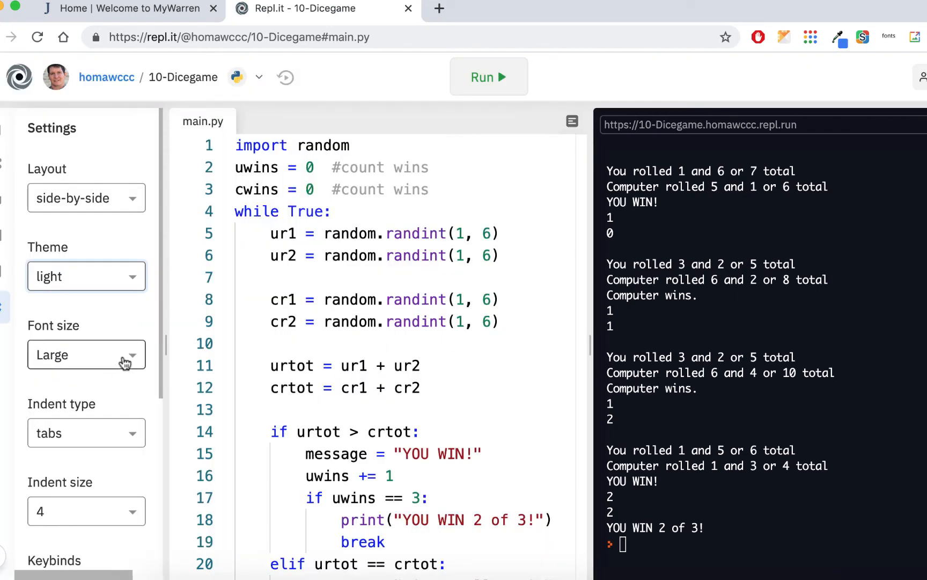
{"action": "left_click", "coordinate": [86, 355]}
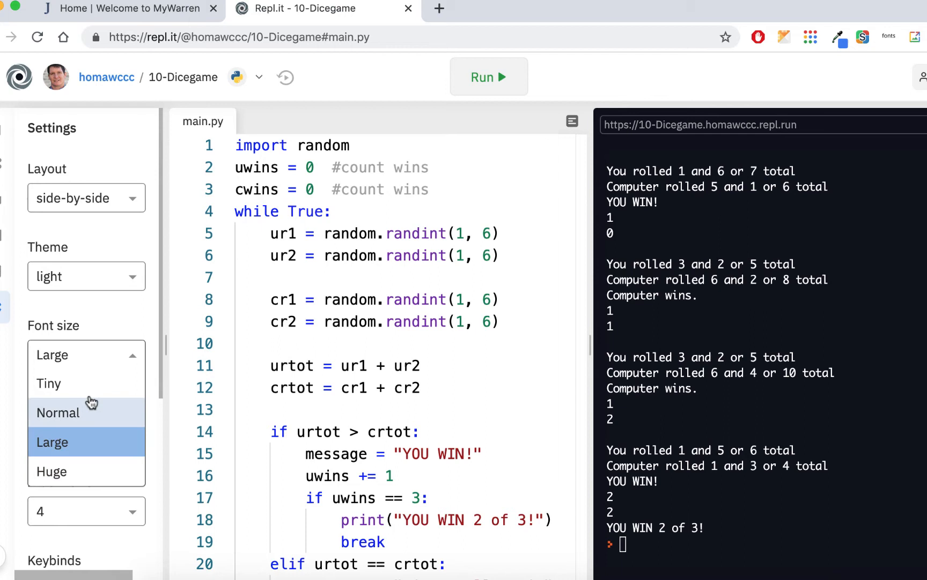
{"action": "mouse_move", "coordinate": [77, 471]}
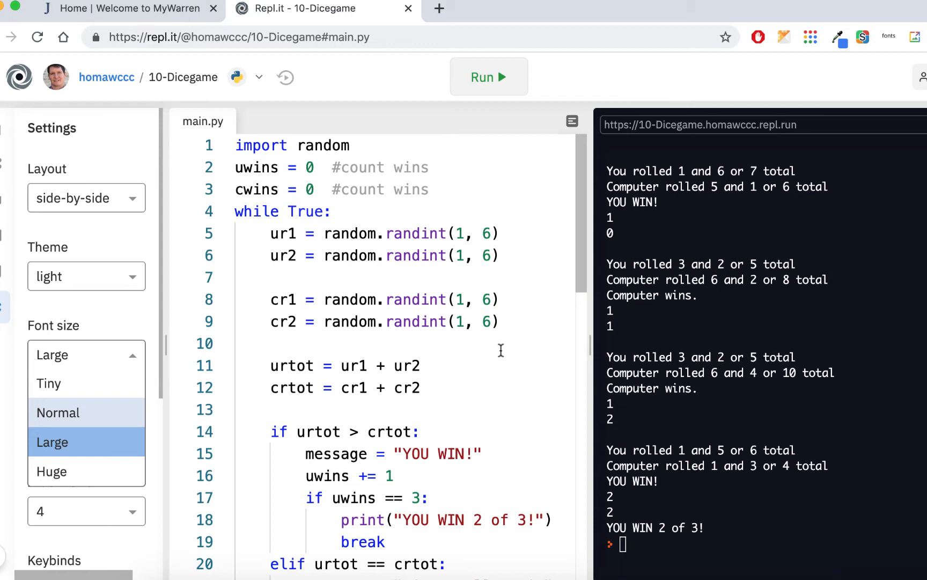
{"action": "mouse_move", "coordinate": [495, 305]}
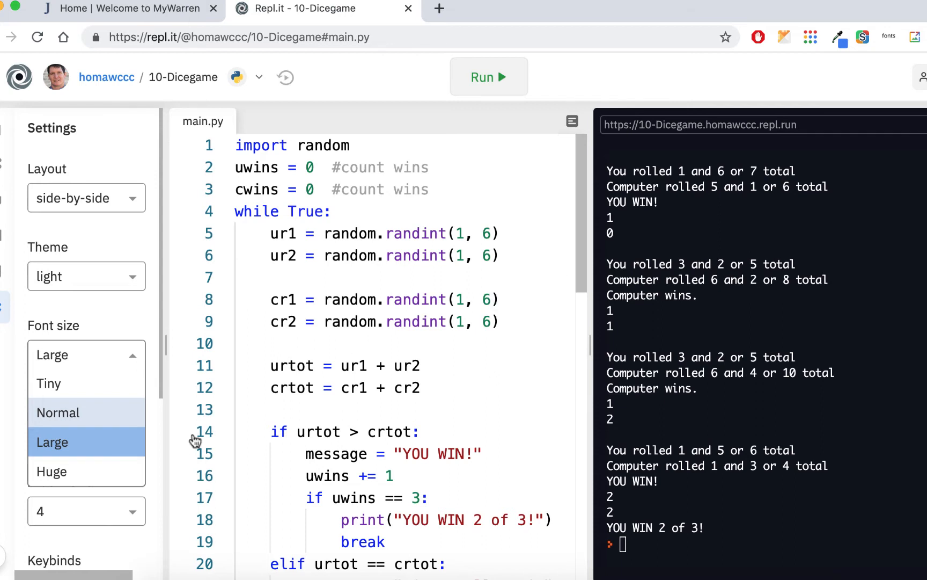
{"action": "mouse_move", "coordinate": [278, 419]}
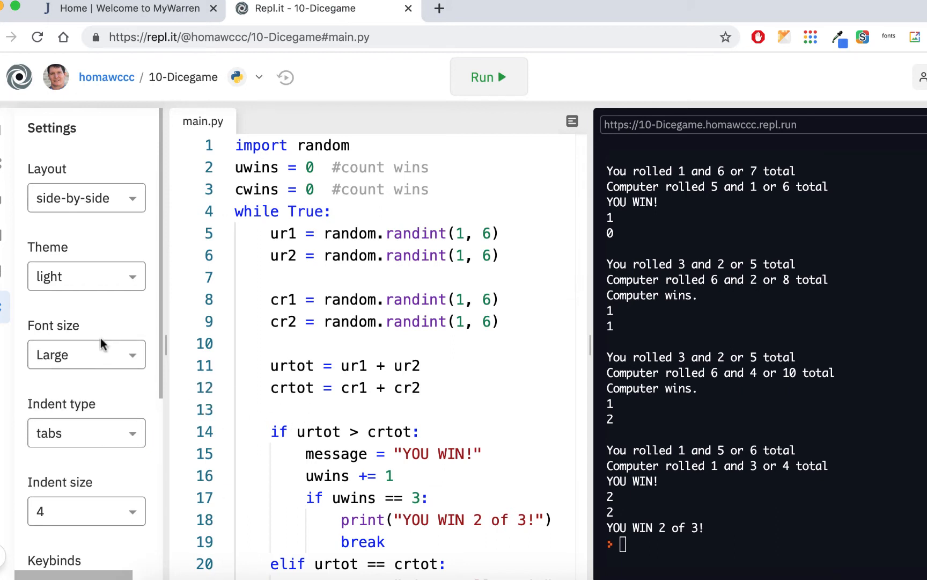
{"action": "scroll", "scroll_direction": "down", "scroll_amount": 3}
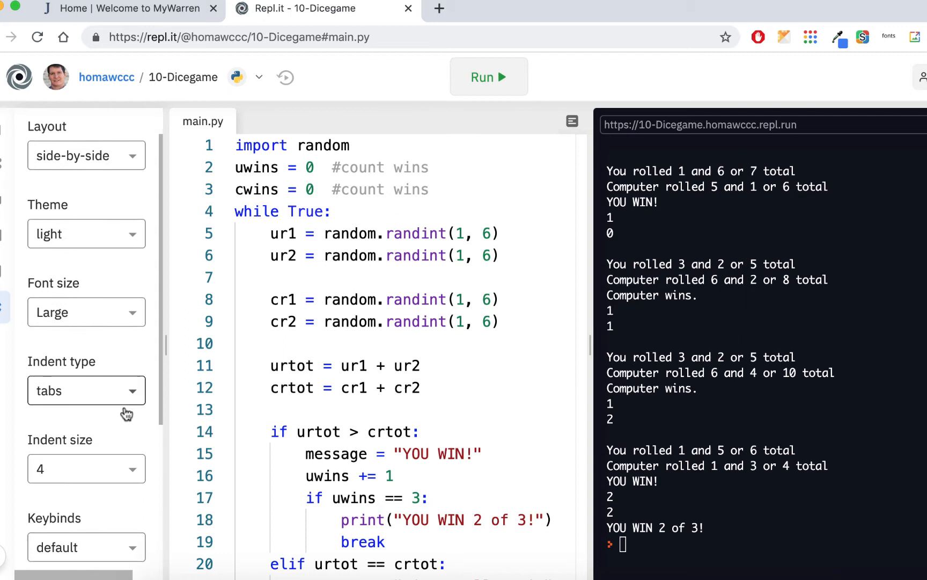
{"action": "scroll", "scroll_direction": "down", "scroll_amount": 3}
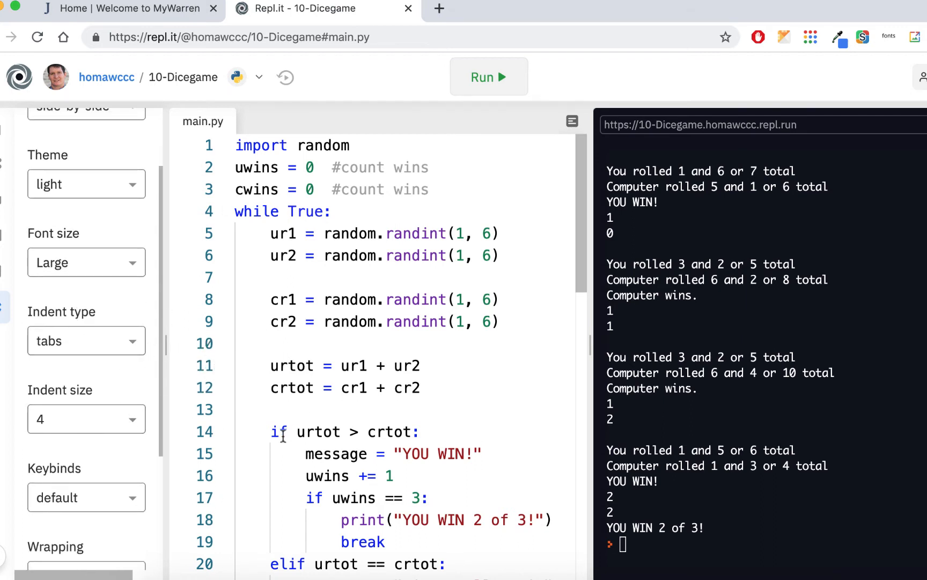
{"action": "scroll", "scroll_direction": "down", "scroll_amount": 3}
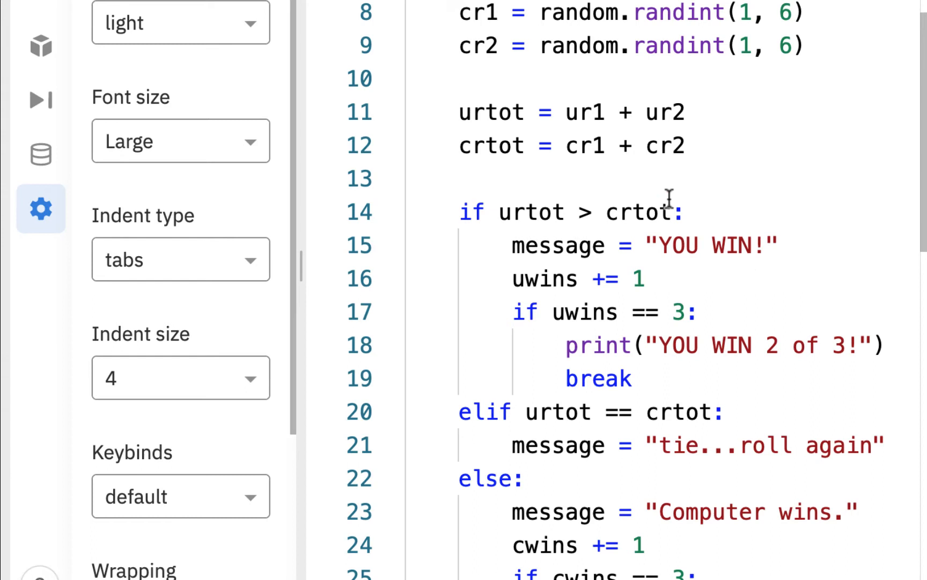
{"action": "mouse_move", "coordinate": [533, 213]}
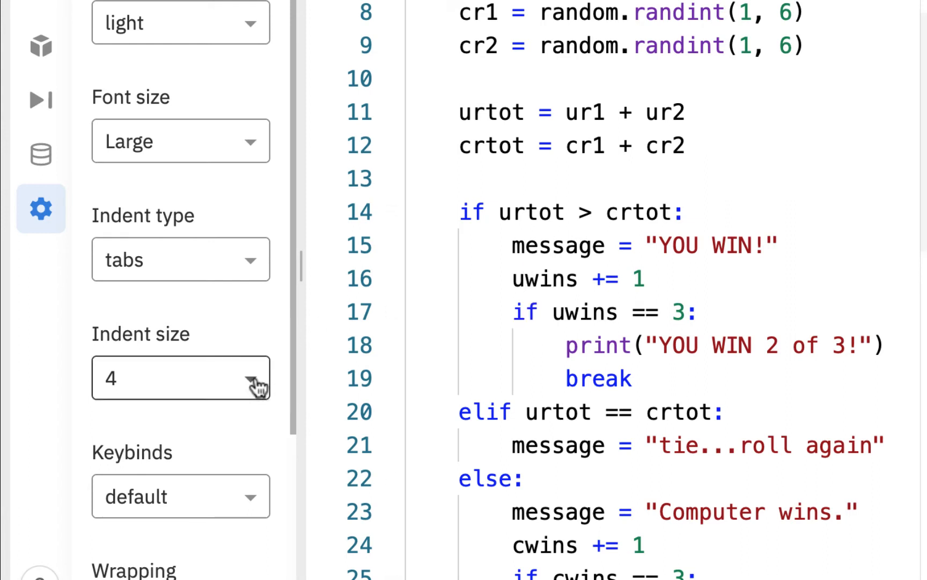
{"action": "left_click", "coordinate": [181, 377]}
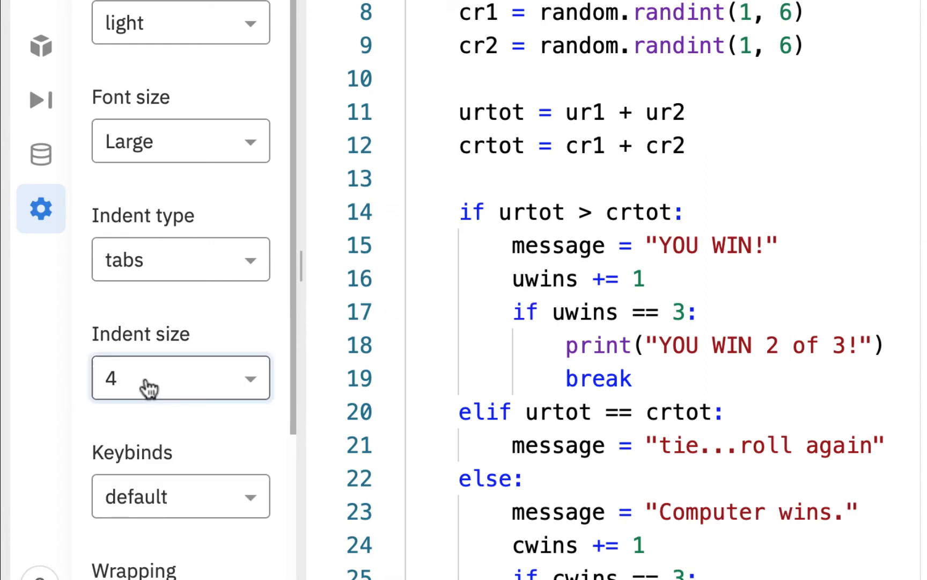
{"action": "mouse_move", "coordinate": [465, 242]}
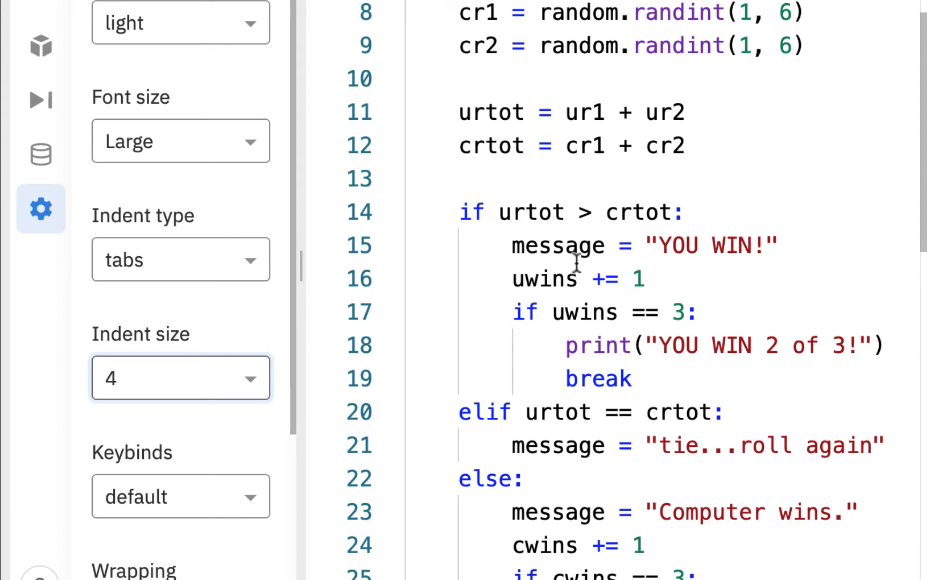
{"action": "scroll", "scroll_direction": "down", "scroll_amount": 3}
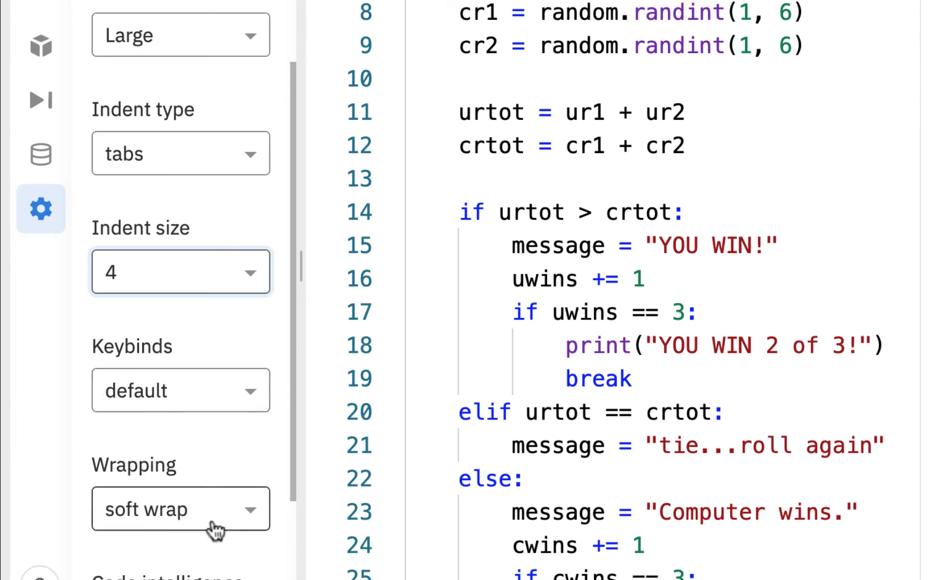
{"action": "scroll", "scroll_direction": "down", "scroll_amount": 3}
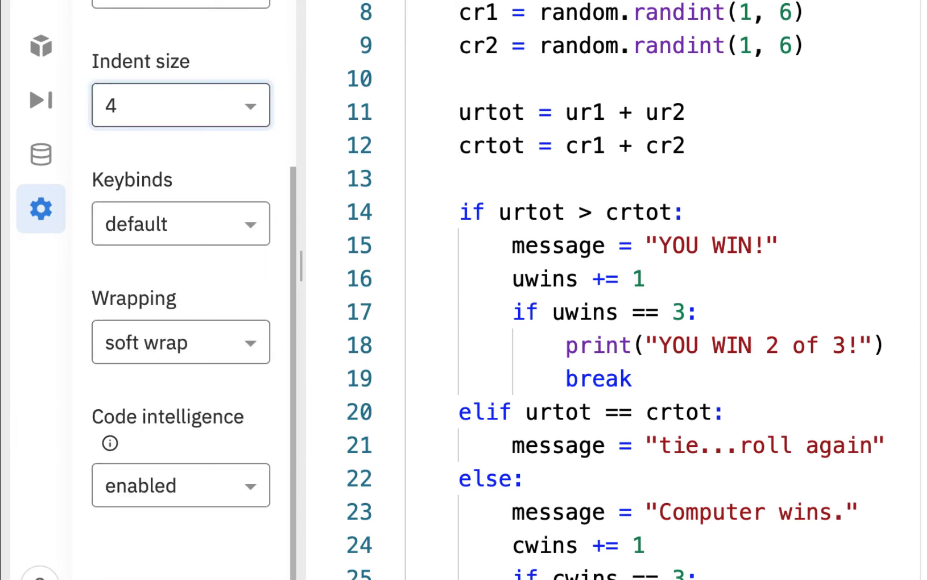
{"action": "left_click", "coordinate": [606, 37]}
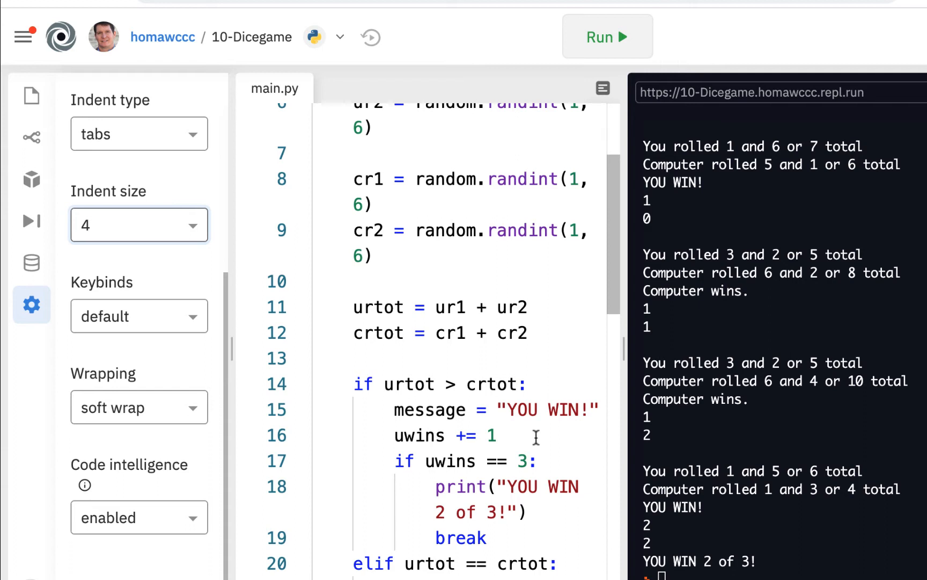
{"action": "mouse_move", "coordinate": [405, 458]}
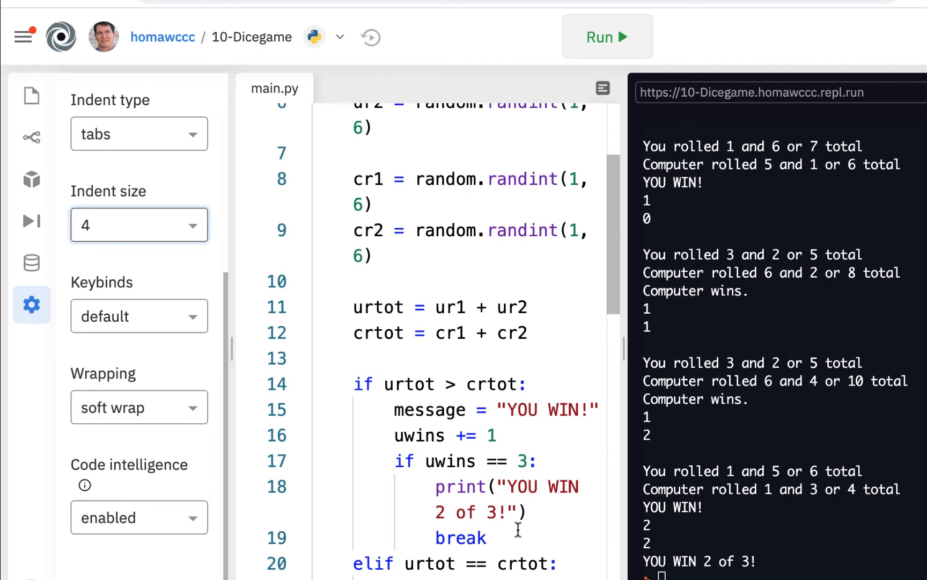
{"action": "mouse_move", "coordinate": [25, 76]}
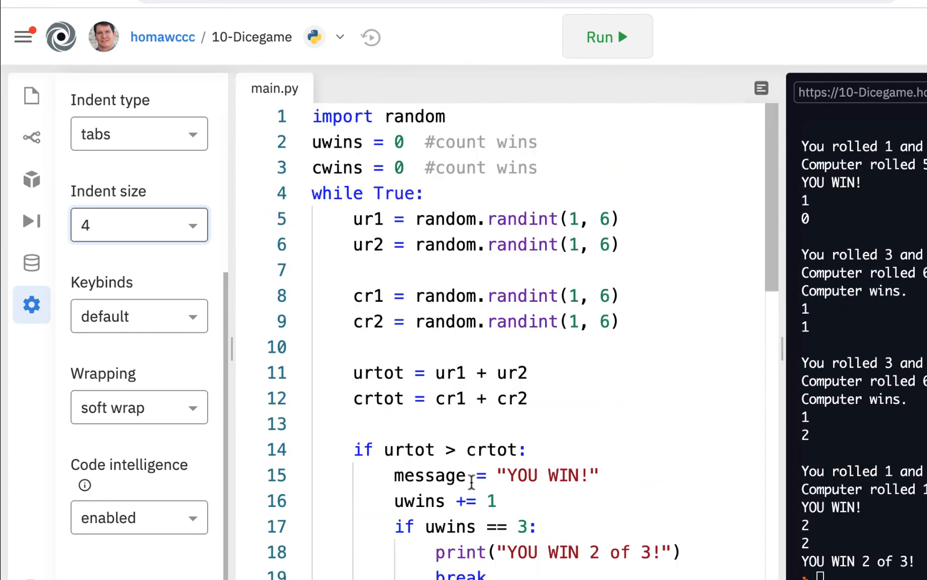
{"action": "scroll", "scroll_direction": "down", "scroll_amount": 3}
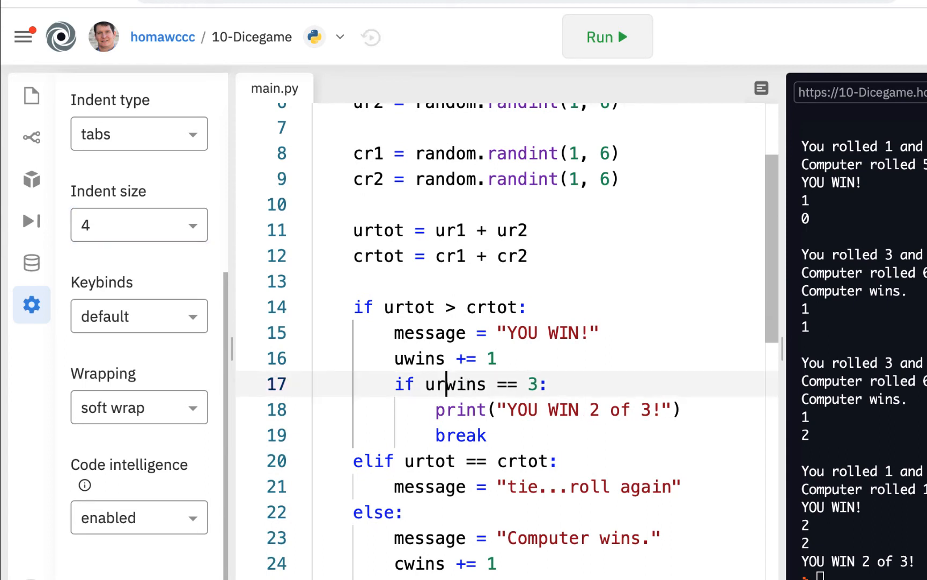
{"action": "mouse_move", "coordinate": [454, 383]}
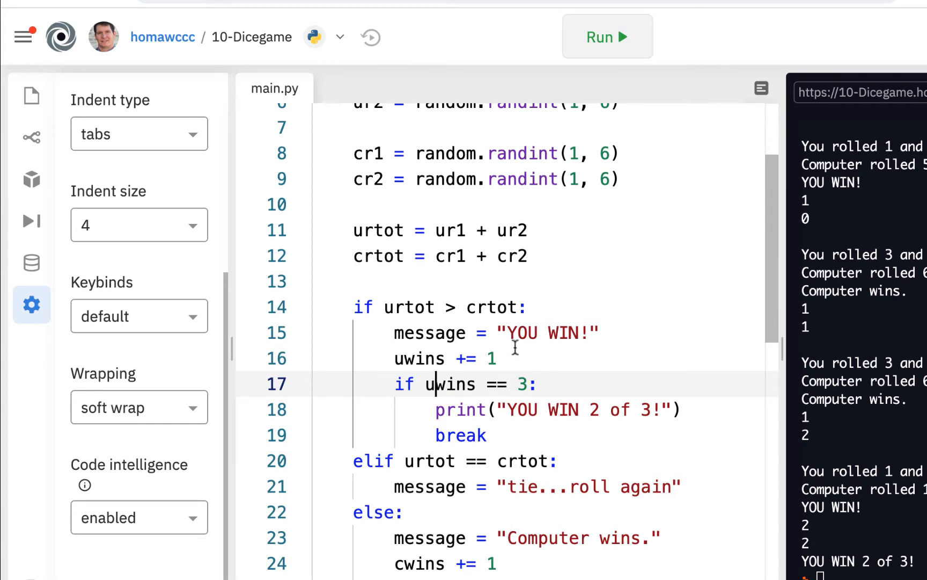
{"action": "double_click", "coordinate": [430, 333]}
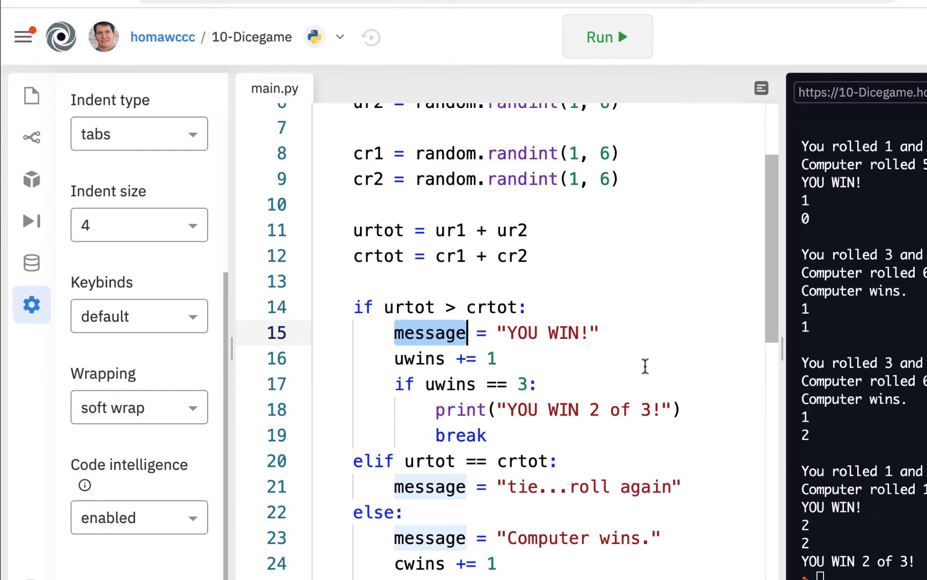
{"action": "mouse_move", "coordinate": [673, 310]}
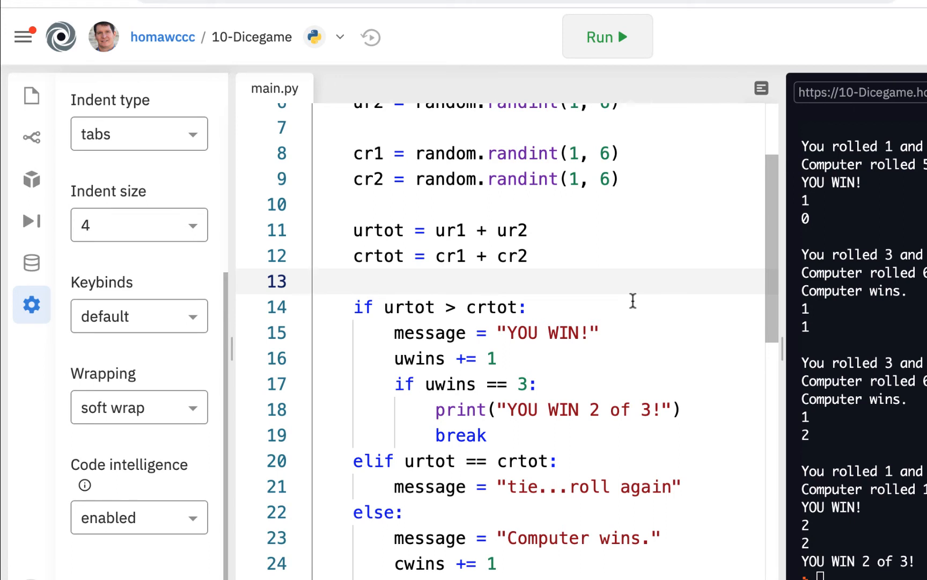
{"action": "mouse_move", "coordinate": [575, 306]}
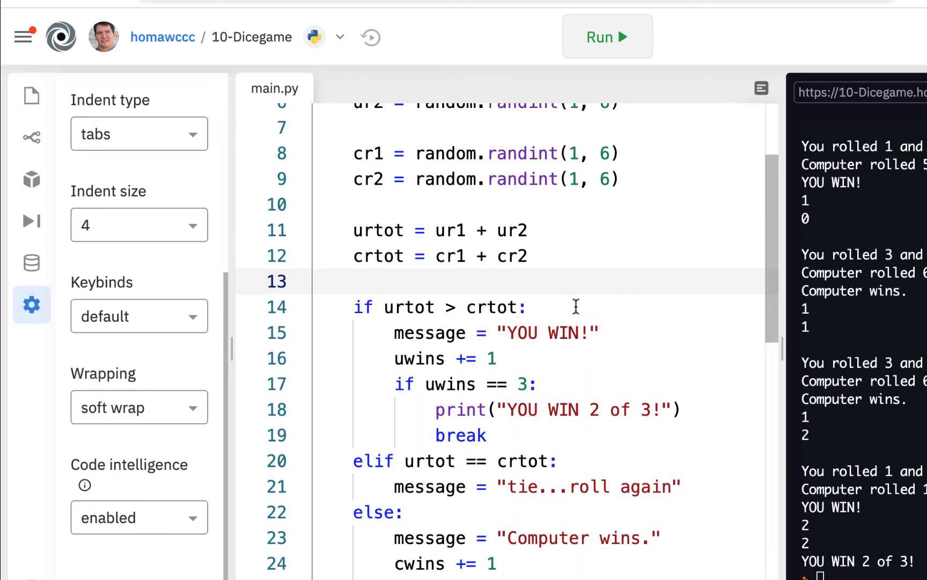
{"action": "mouse_move", "coordinate": [588, 303]}
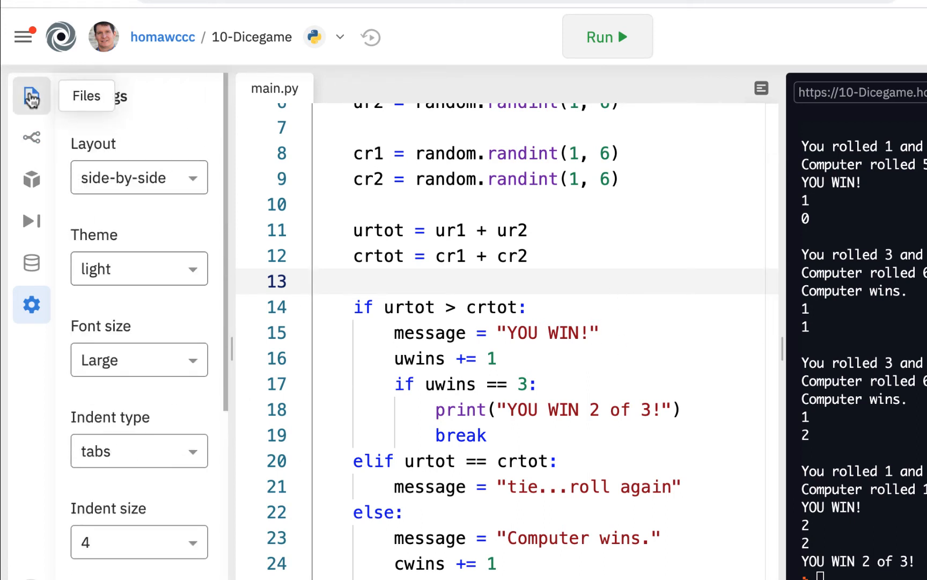
Step: Show the file list with main.py, then select the repl name for renaming
{"action": "left_click", "coordinate": [31, 96]}
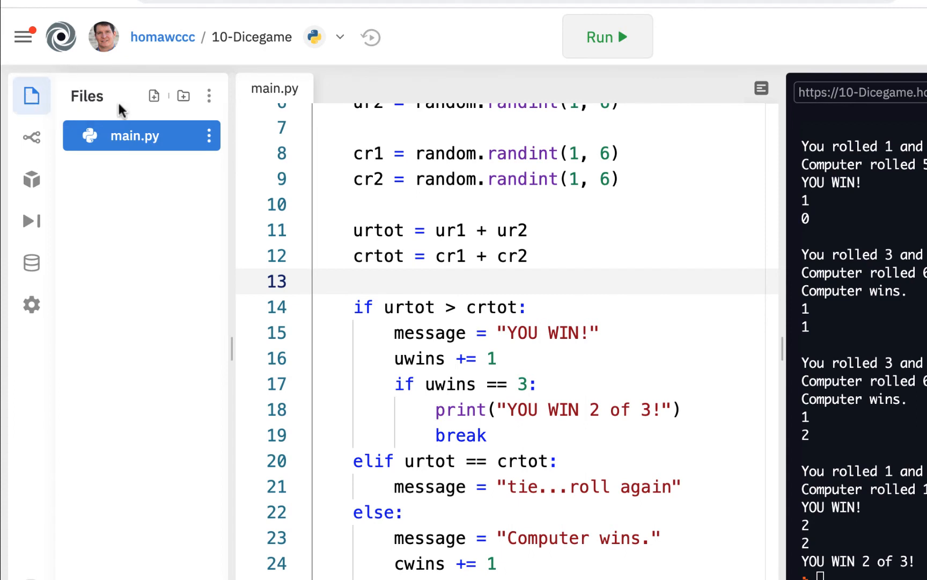
{"action": "mouse_move", "coordinate": [120, 112]}
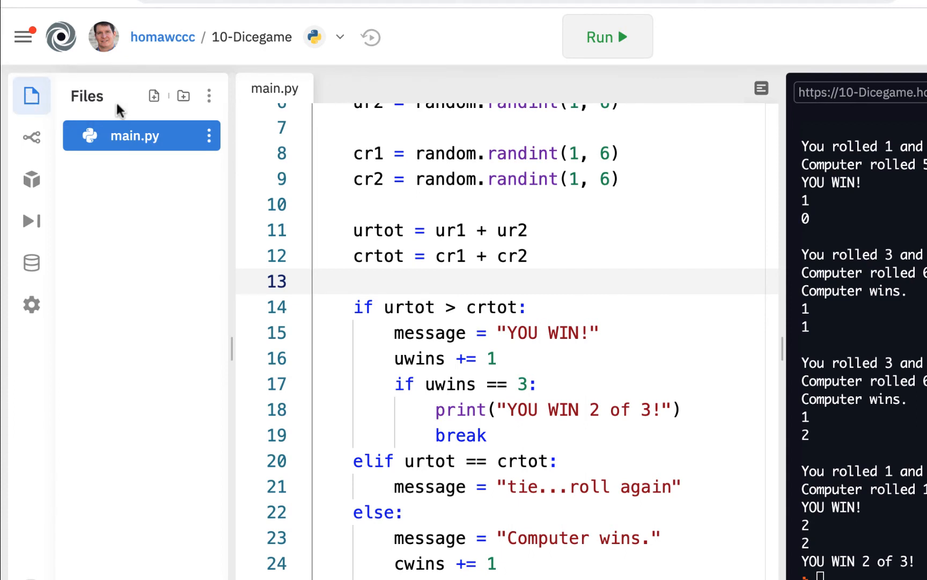
{"action": "mouse_move", "coordinate": [144, 135]}
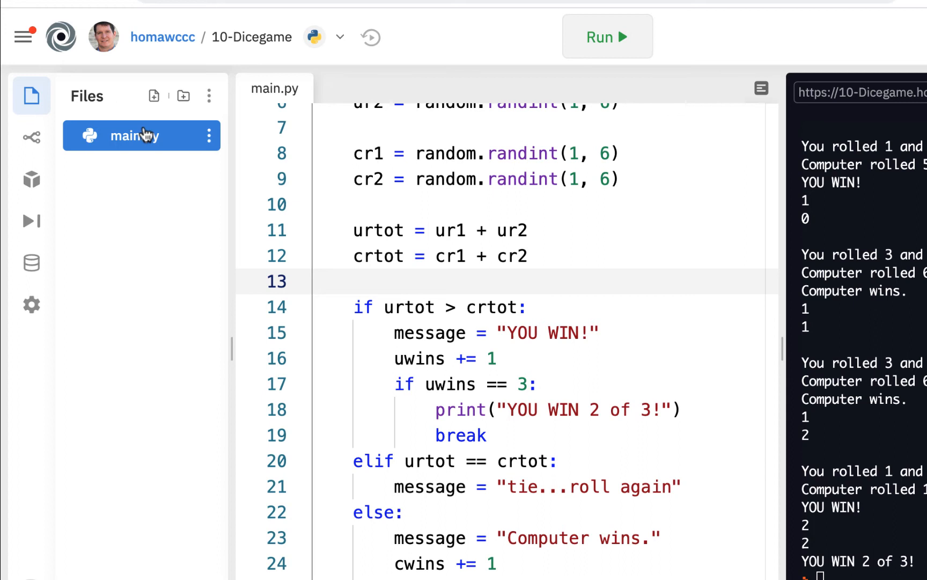
{"action": "mouse_move", "coordinate": [136, 135]}
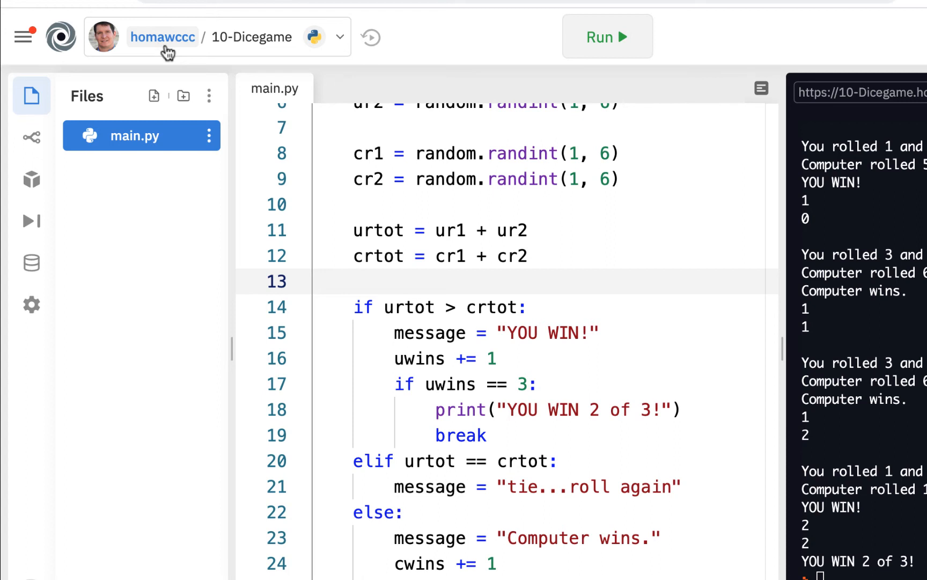
{"action": "mouse_move", "coordinate": [170, 55]}
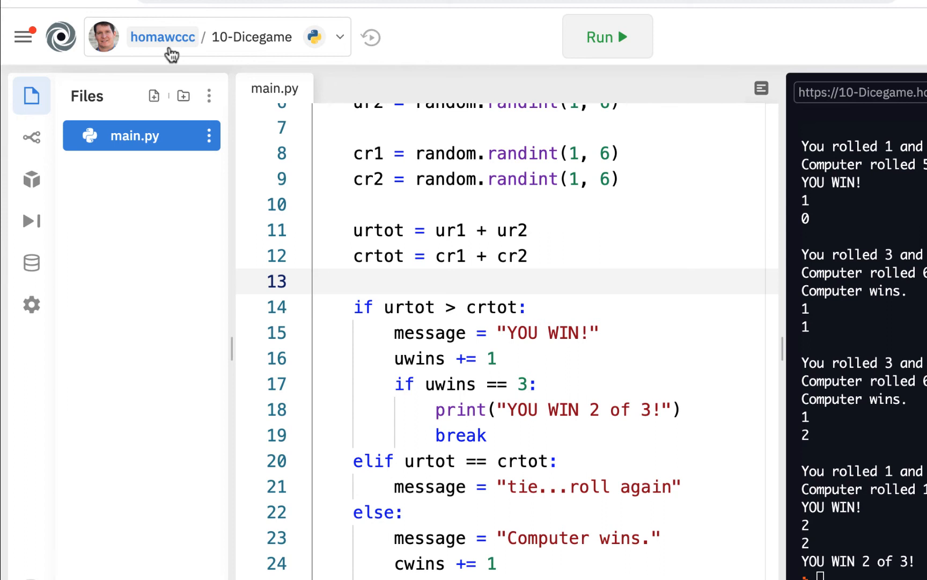
{"action": "left_click", "coordinate": [162, 37]}
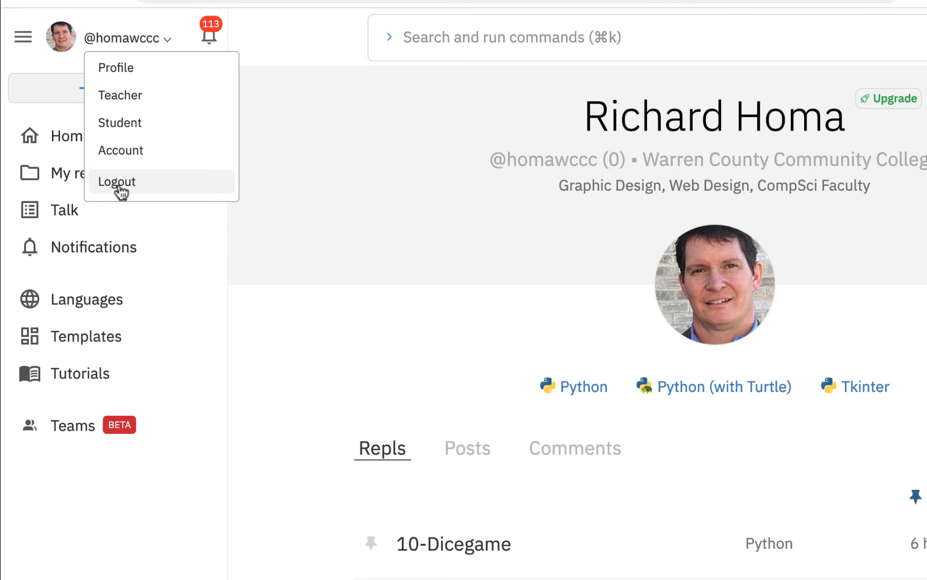
{"action": "mouse_move", "coordinate": [497, 422]}
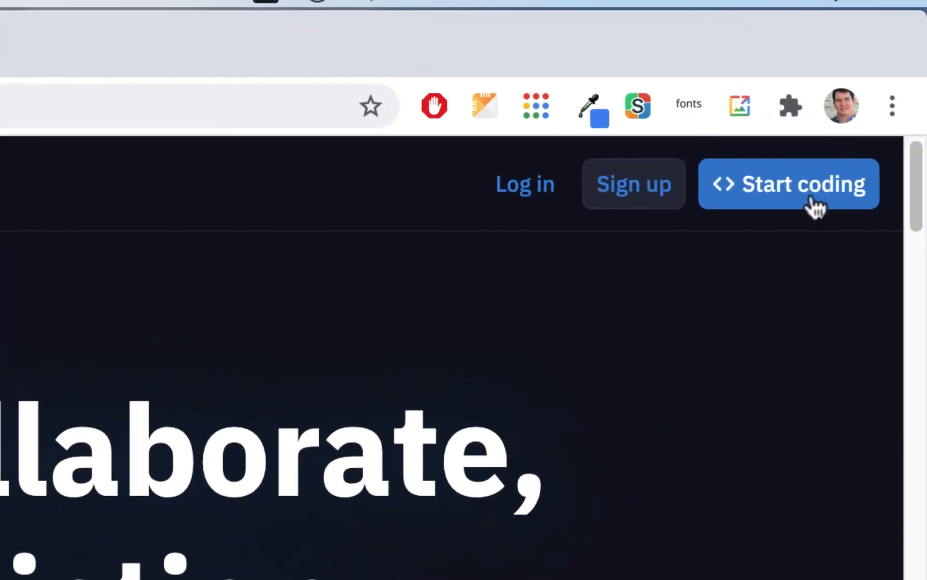
Step: Sign up for a new Repl.it account with username, email and password
{"action": "left_click", "coordinate": [789, 184]}
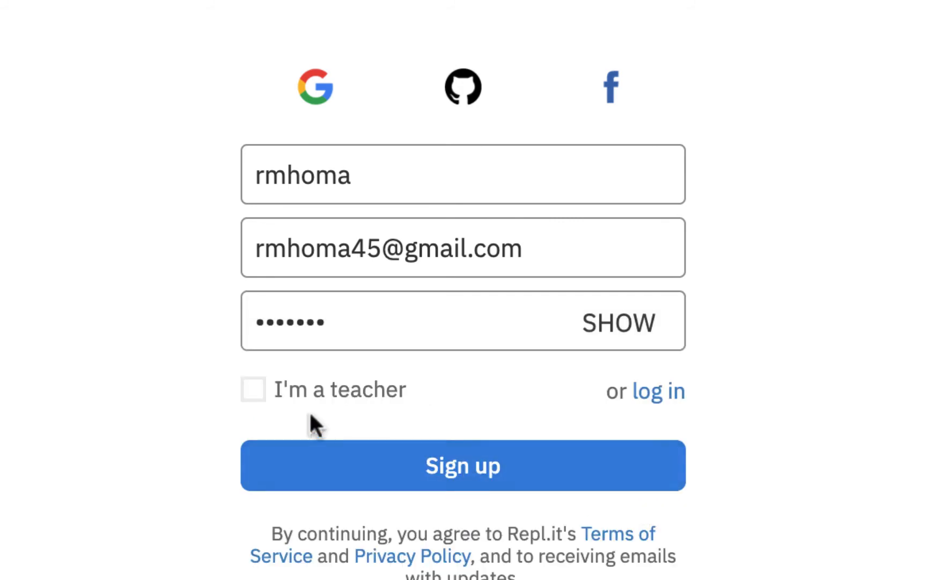
{"action": "mouse_move", "coordinate": [479, 222]}
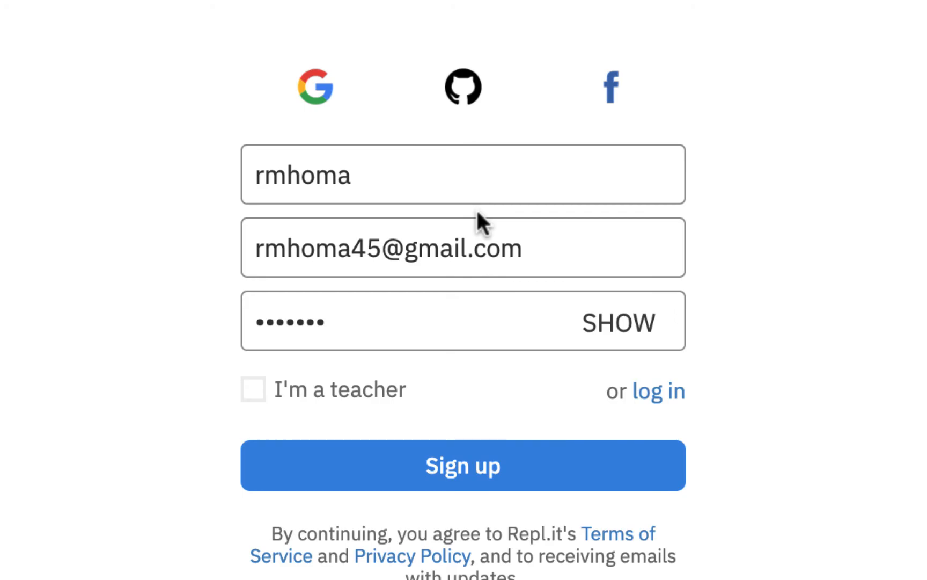
{"action": "left_click", "coordinate": [462, 465]}
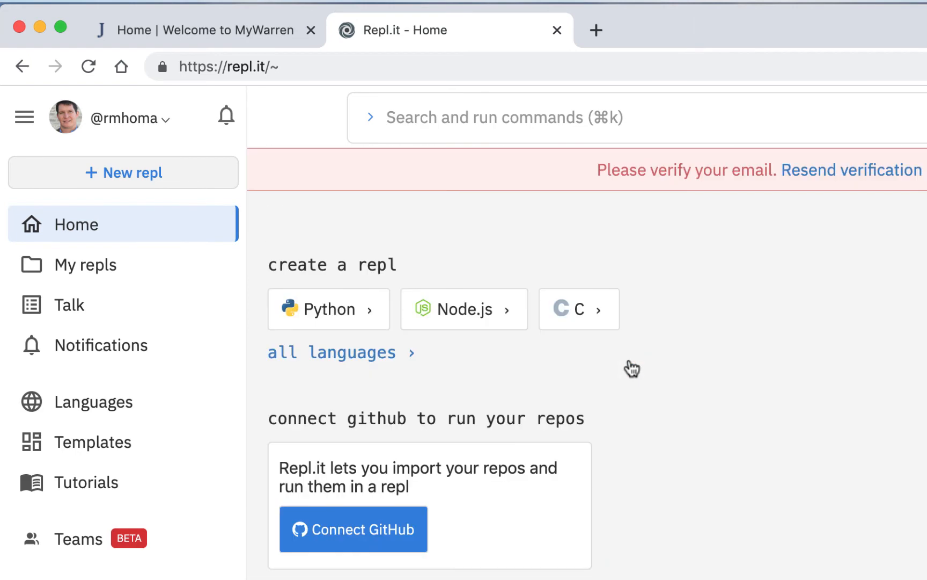
{"action": "mouse_move", "coordinate": [428, 320]}
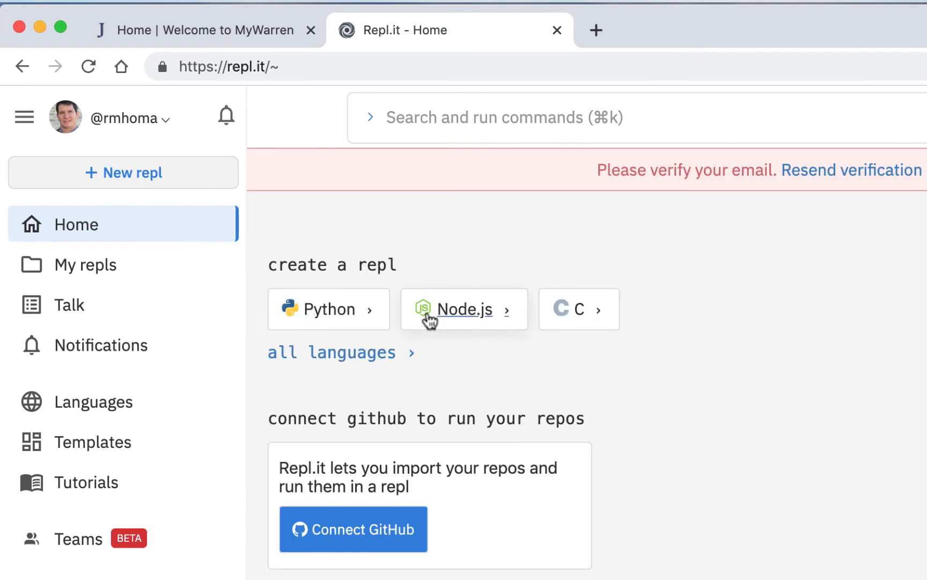
{"action": "mouse_move", "coordinate": [122, 173]}
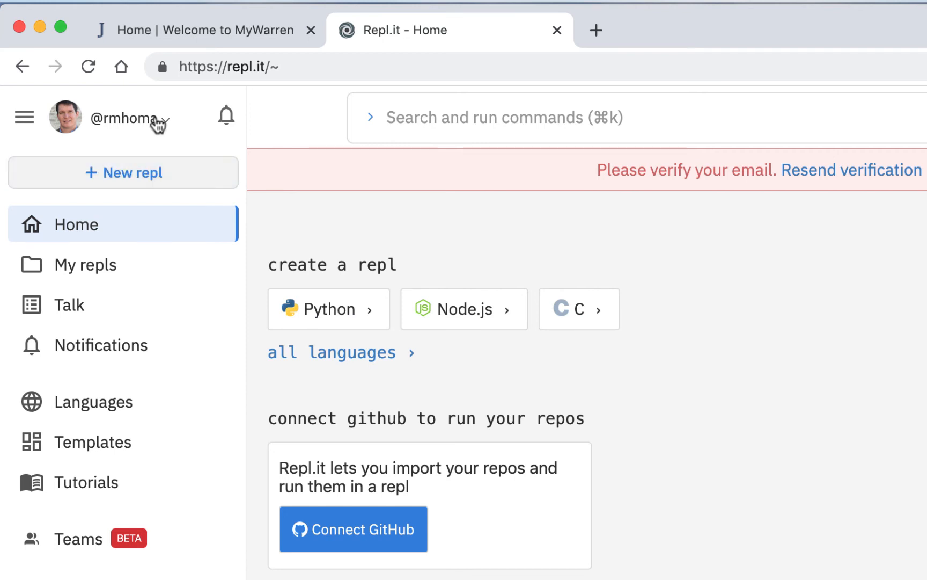
Step: Check the account options, then go to the empty My repls page
{"action": "left_click", "coordinate": [137, 117]}
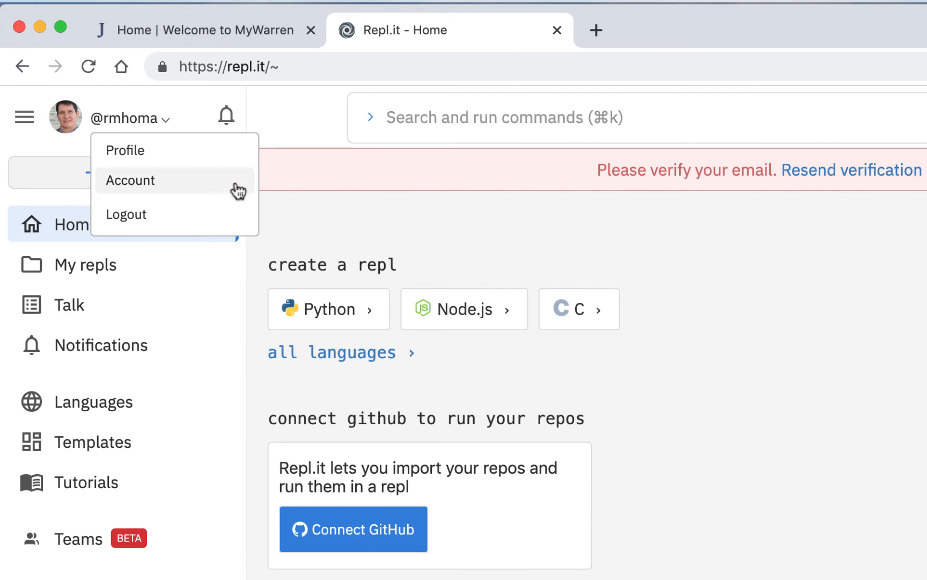
{"action": "mouse_move", "coordinate": [753, 333]}
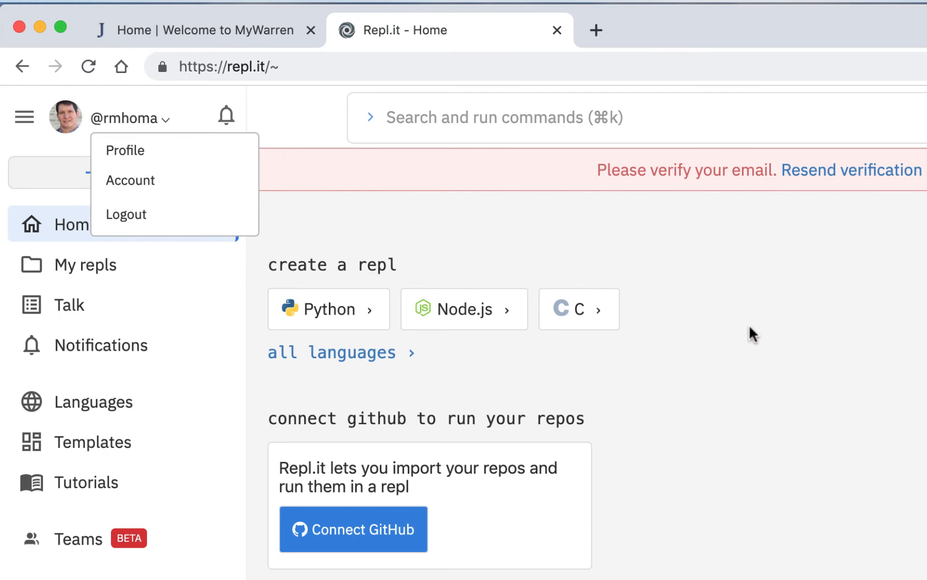
{"action": "left_click", "coordinate": [86, 264]}
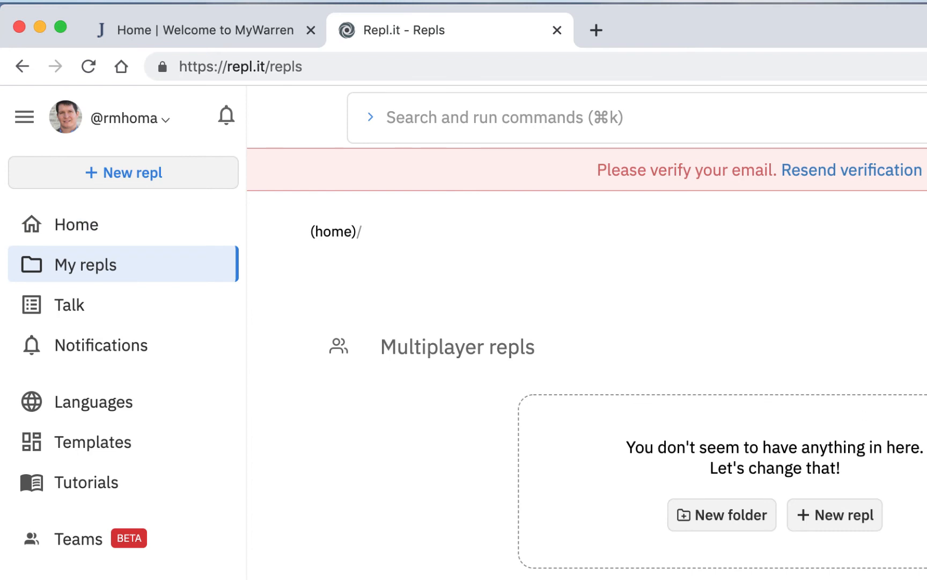
Step: Create a folder named csc121 in My repls and enter it
{"action": "scroll", "scroll_direction": "down", "scroll_amount": 3}
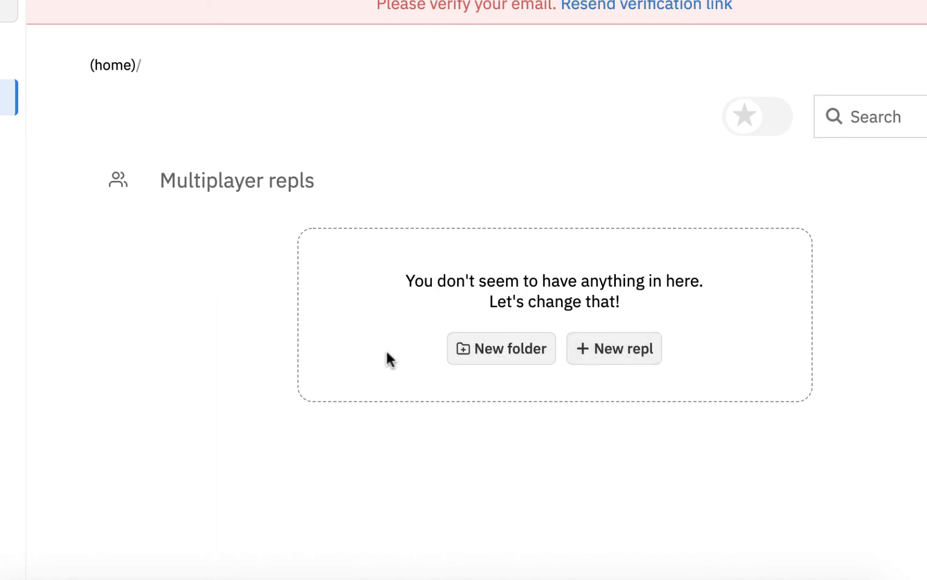
{"action": "mouse_move", "coordinate": [442, 349]}
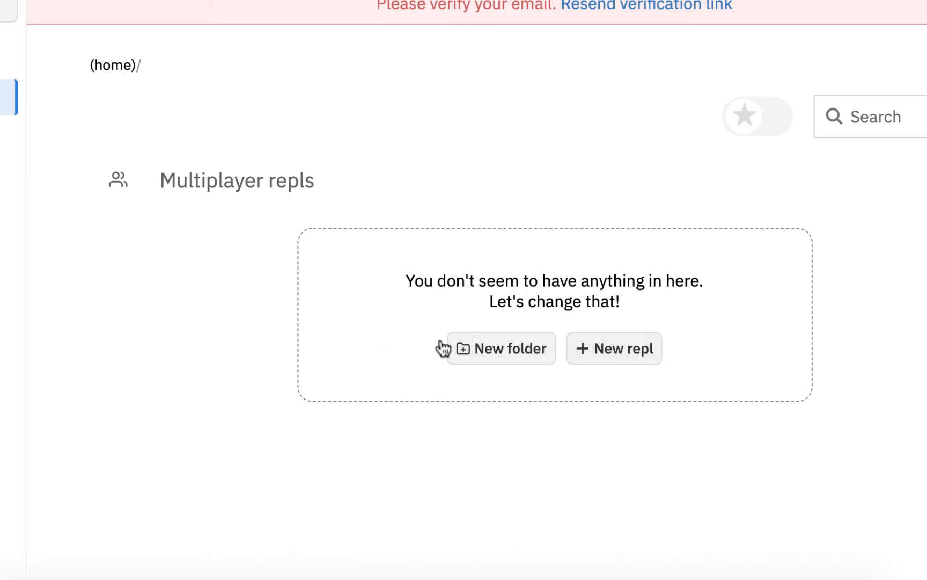
{"action": "left_click", "coordinate": [501, 348]}
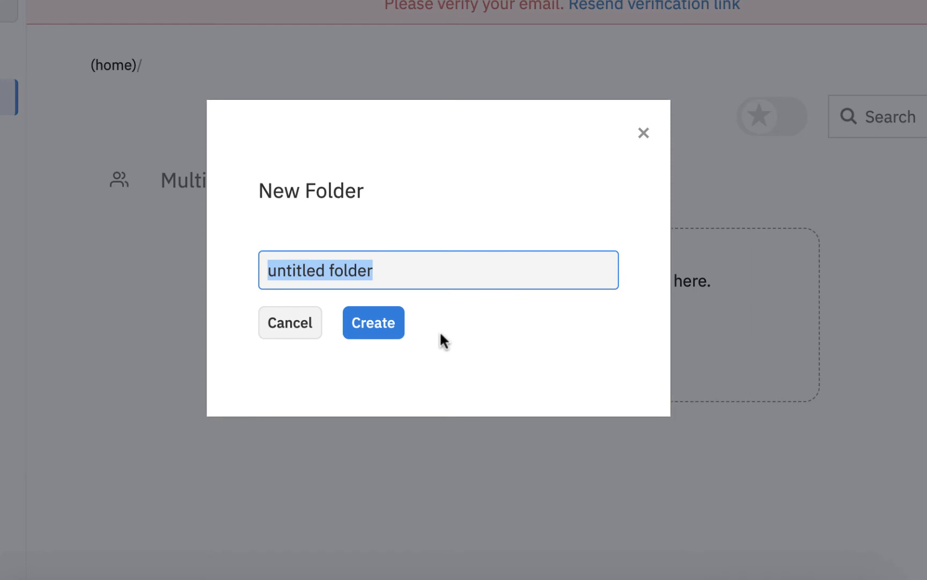
{"action": "type", "text": "csc121"}
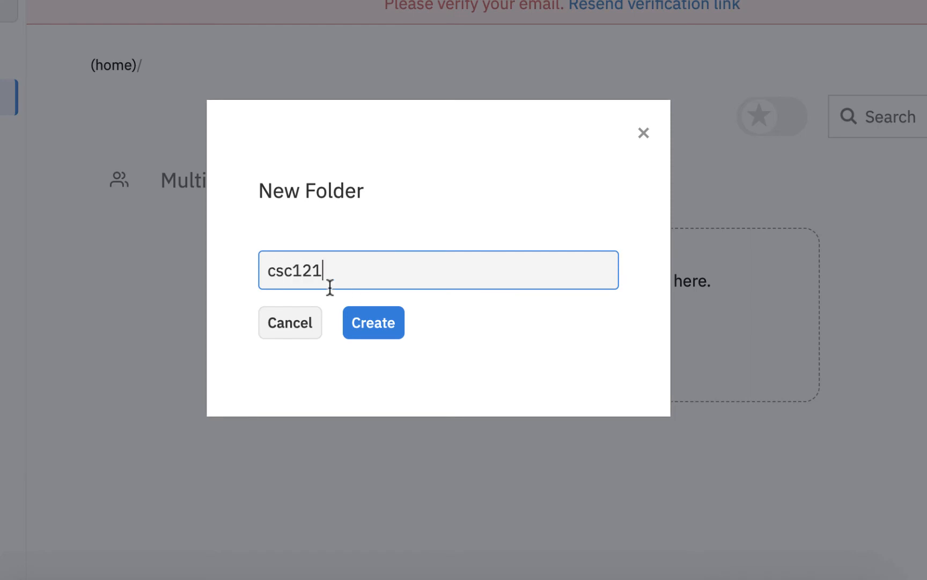
{"action": "mouse_move", "coordinate": [388, 278]}
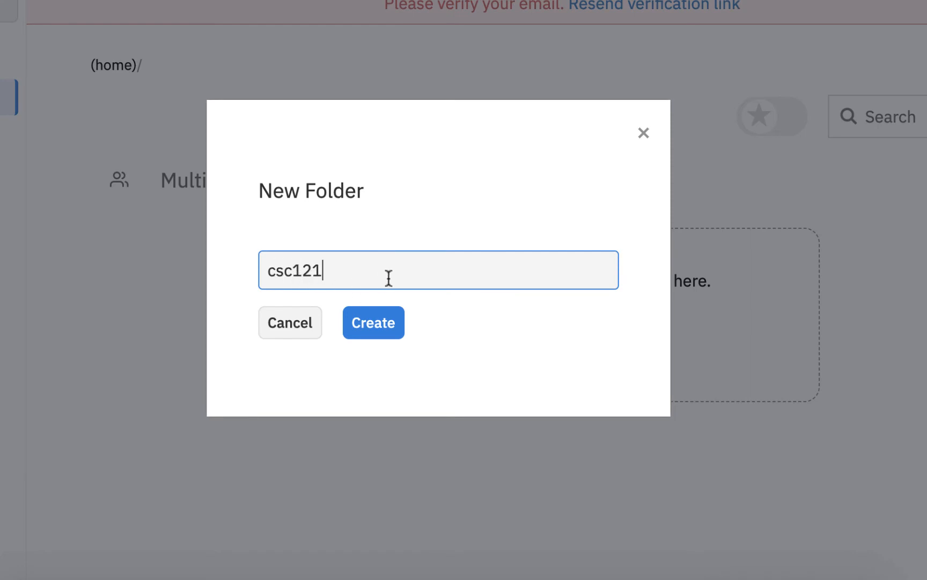
{"action": "left_click", "coordinate": [372, 322]}
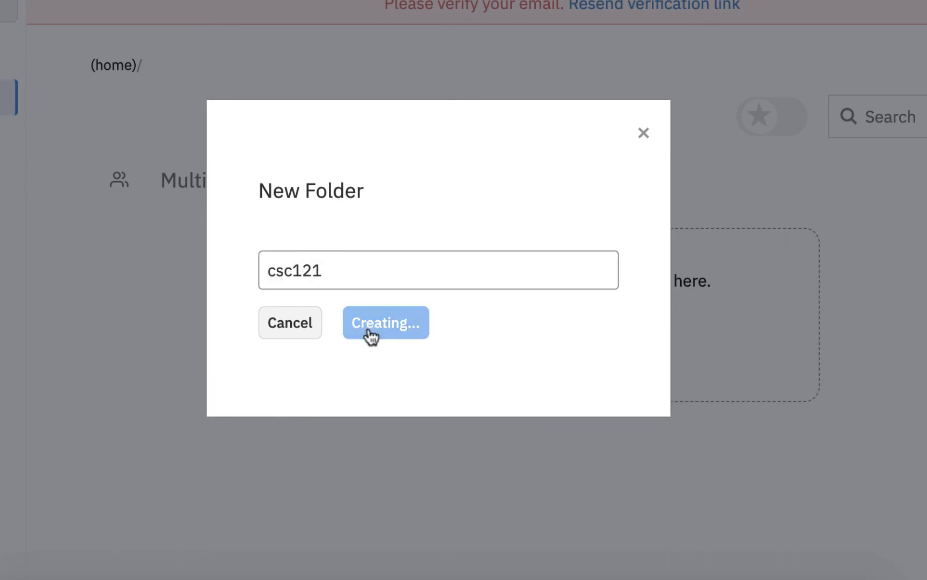
{"action": "left_click", "coordinate": [385, 322]}
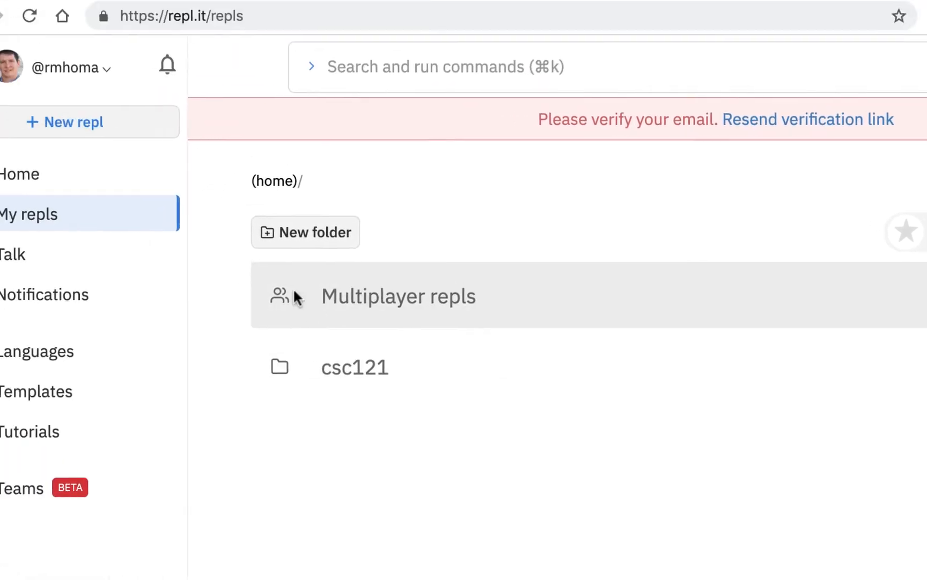
{"action": "left_click", "coordinate": [355, 367]}
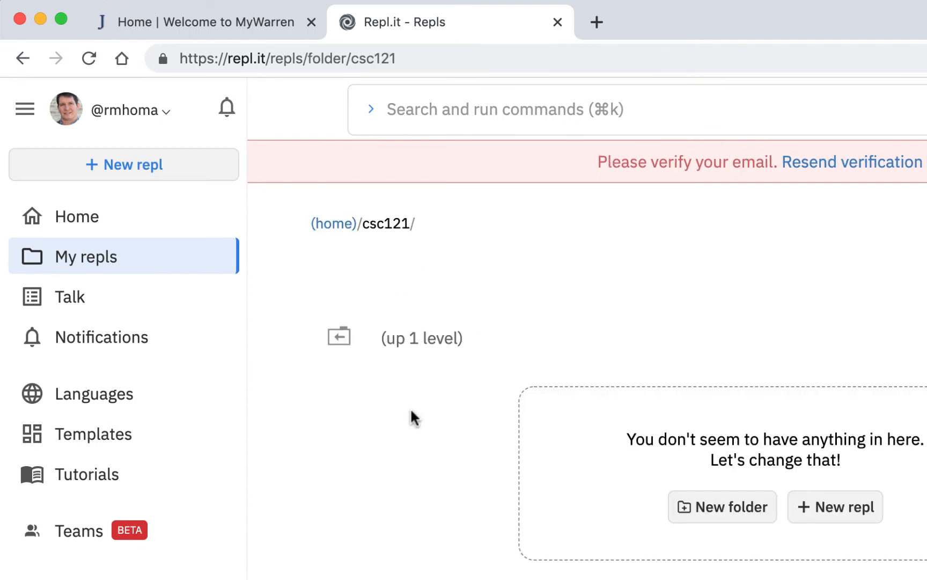
{"action": "mouse_move", "coordinate": [316, 348]}
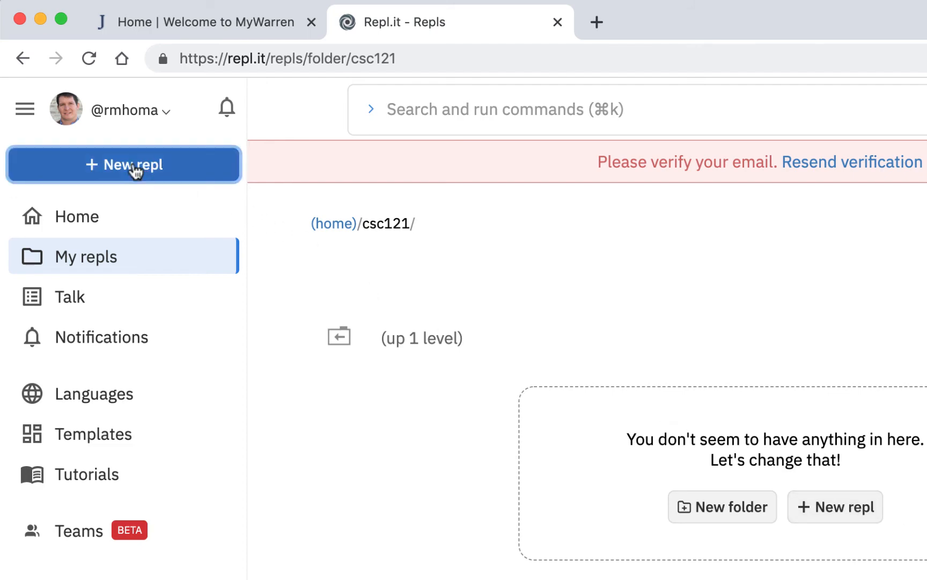
Step: Start a new repl inside csc121 with Python as its language
{"action": "left_click", "coordinate": [123, 164]}
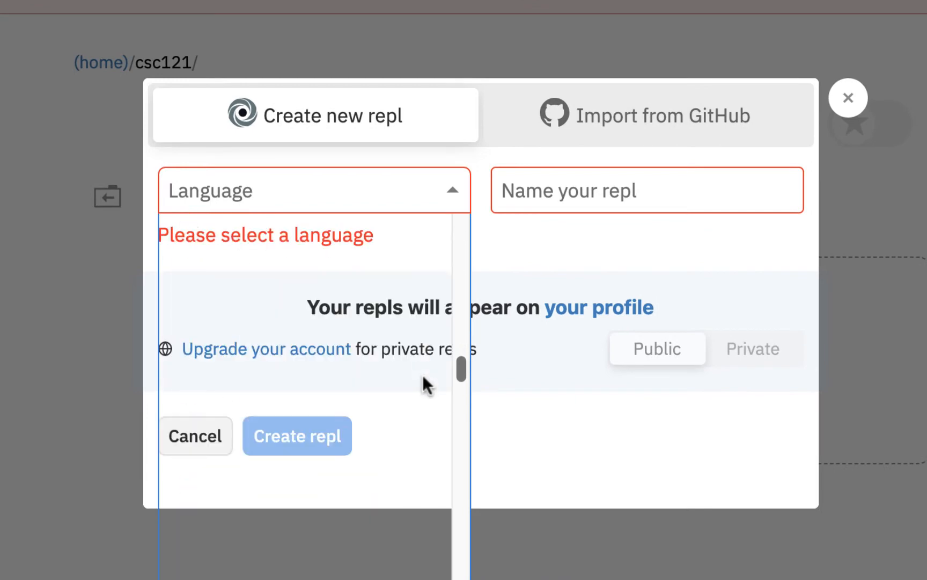
{"action": "left_click", "coordinate": [314, 190]}
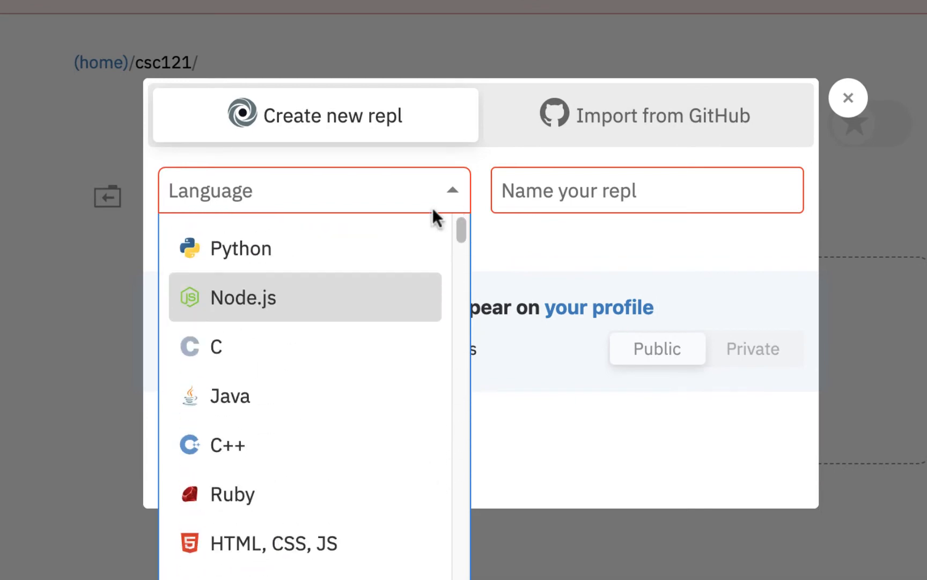
{"action": "left_click", "coordinate": [241, 248]}
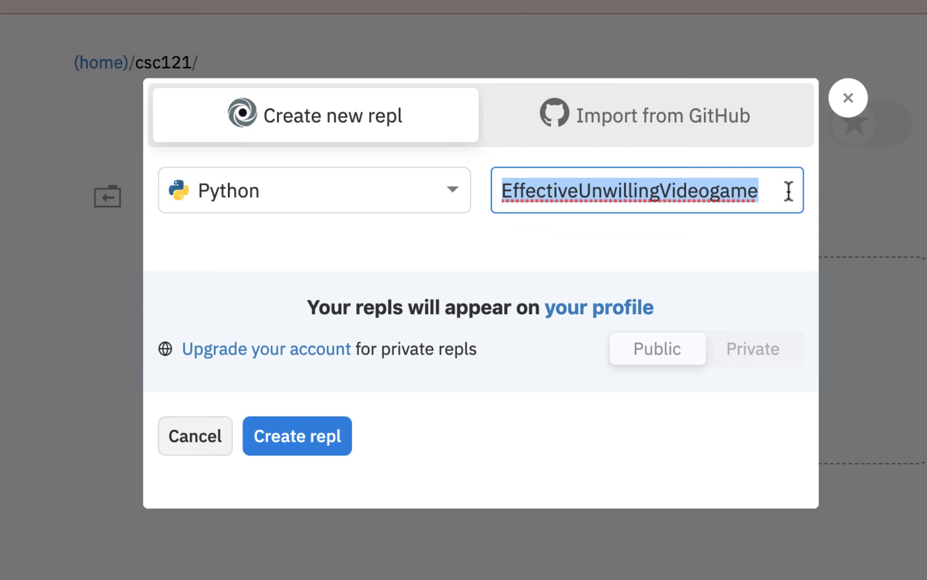
Step: Name the repl 10-Dicegame_rmh and create it
{"action": "type", "text": "10"}
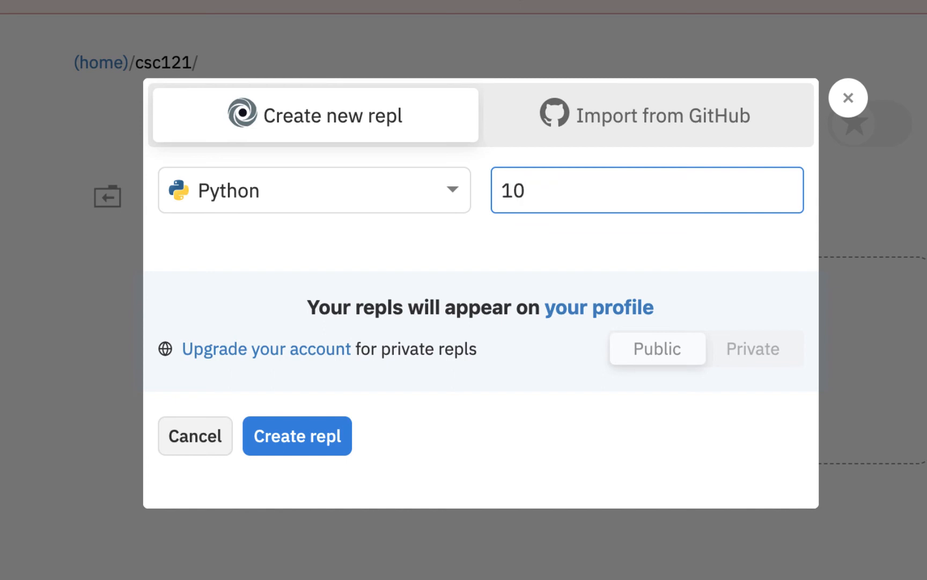
{"action": "type", "text": "-Dic"}
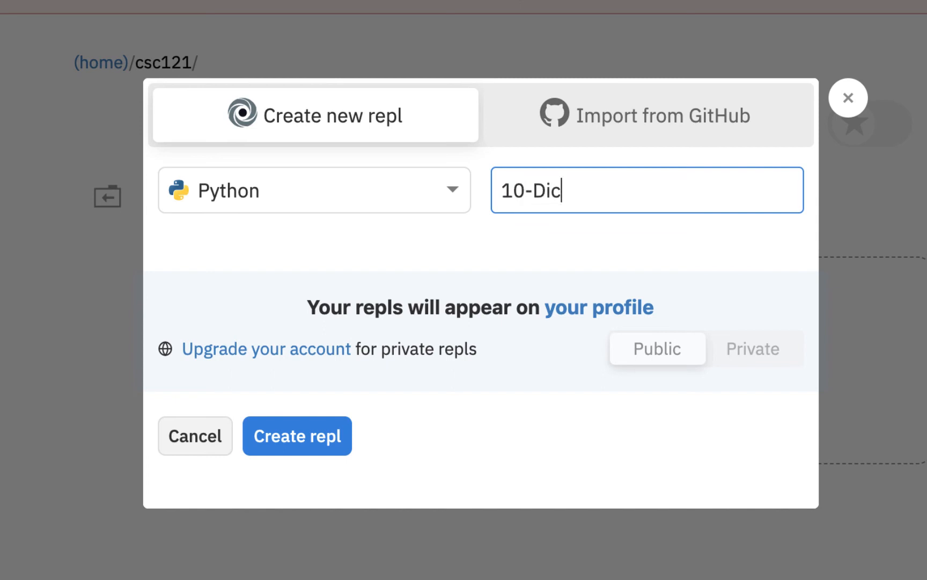
{"action": "type", "text": "egame"}
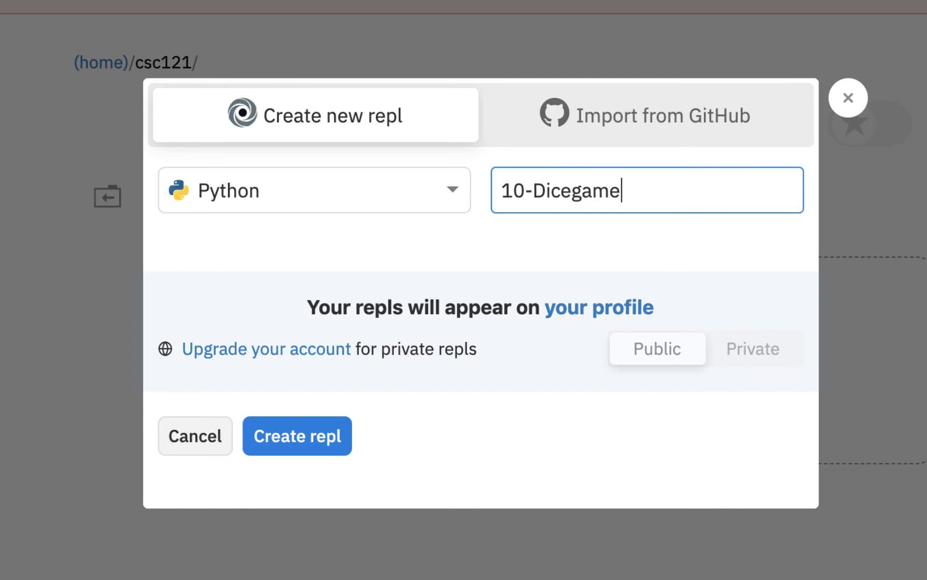
{"action": "type", "text": "_"}
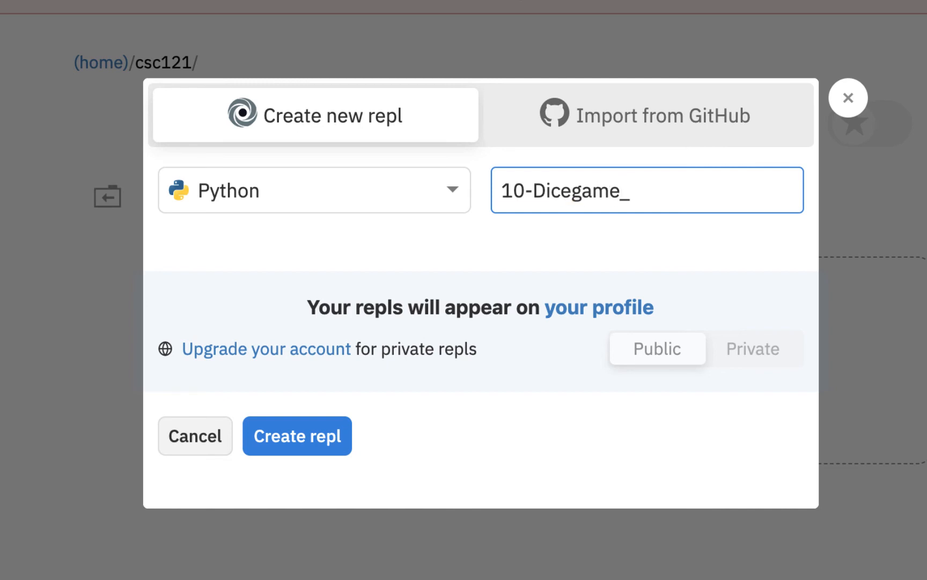
{"action": "type", "text": "rmh"}
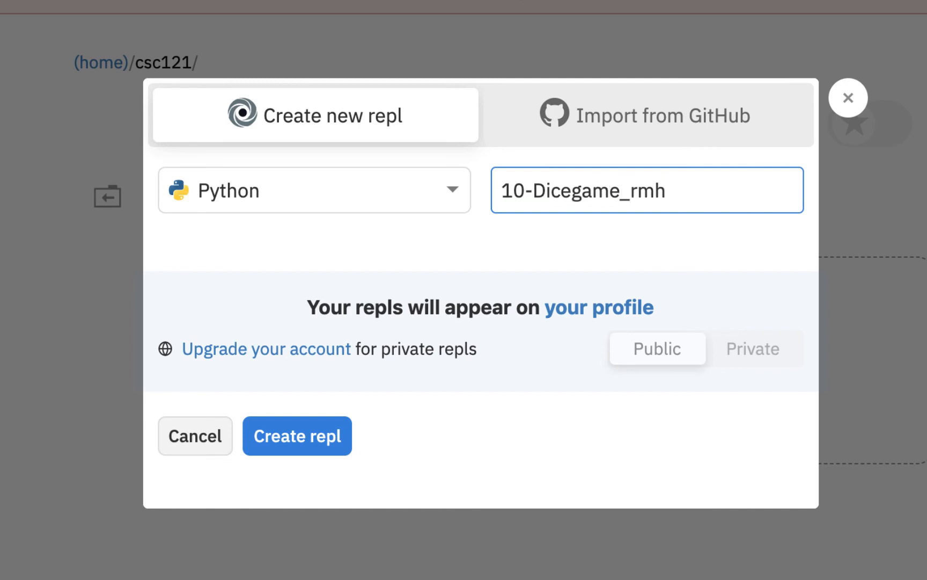
{"action": "left_click", "coordinate": [645, 190]}
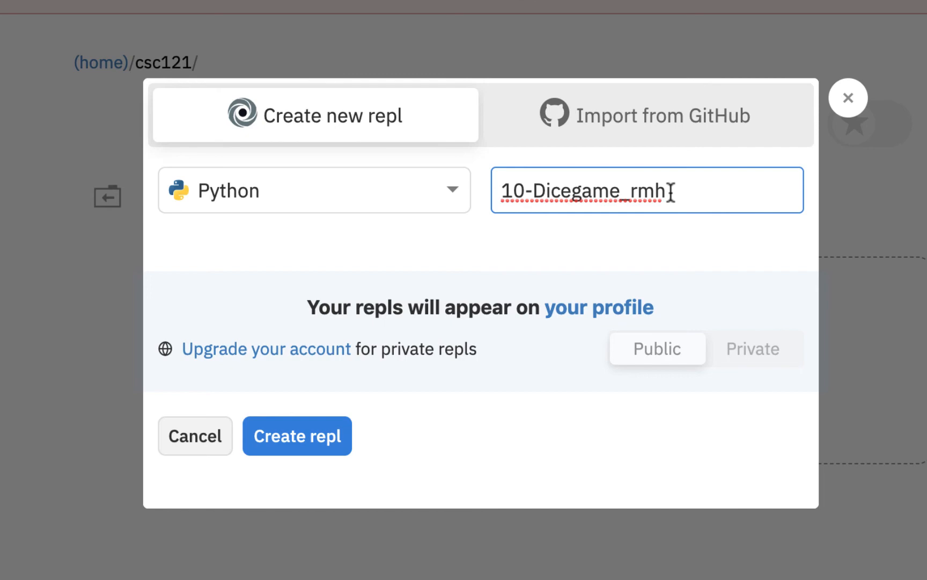
{"action": "mouse_move", "coordinate": [297, 436]}
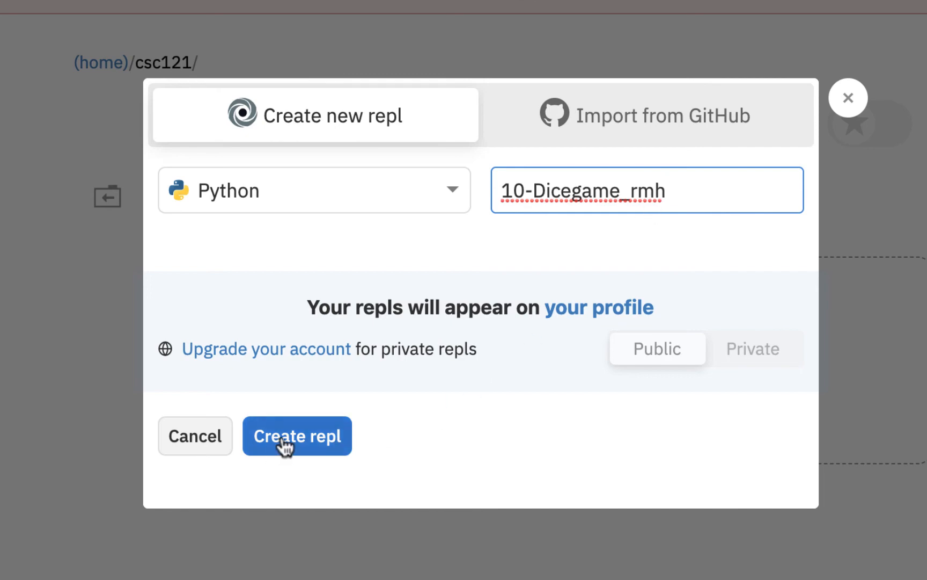
{"action": "left_click", "coordinate": [297, 436]}
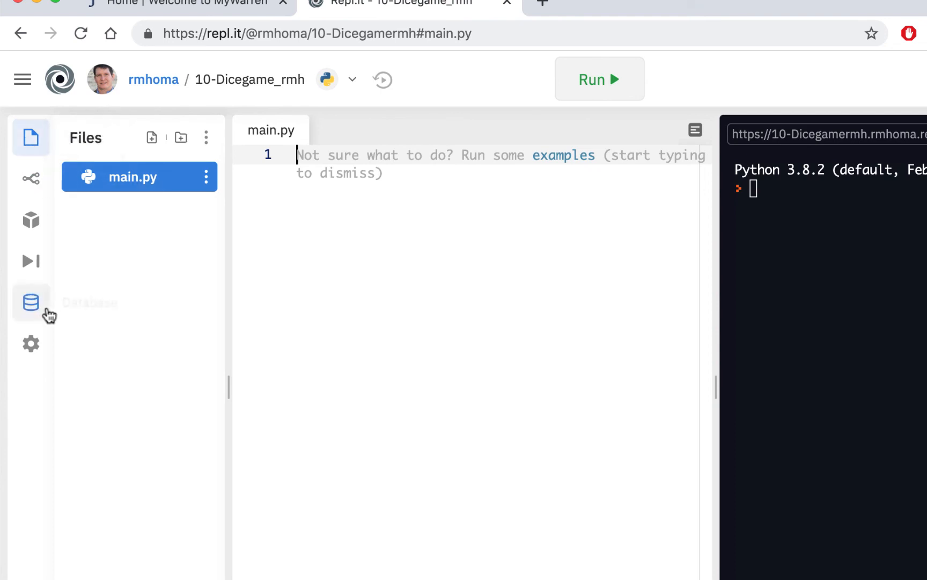
Step: Set indent type to tabs with indent size 4, then return to the file list
{"action": "left_click", "coordinate": [31, 344]}
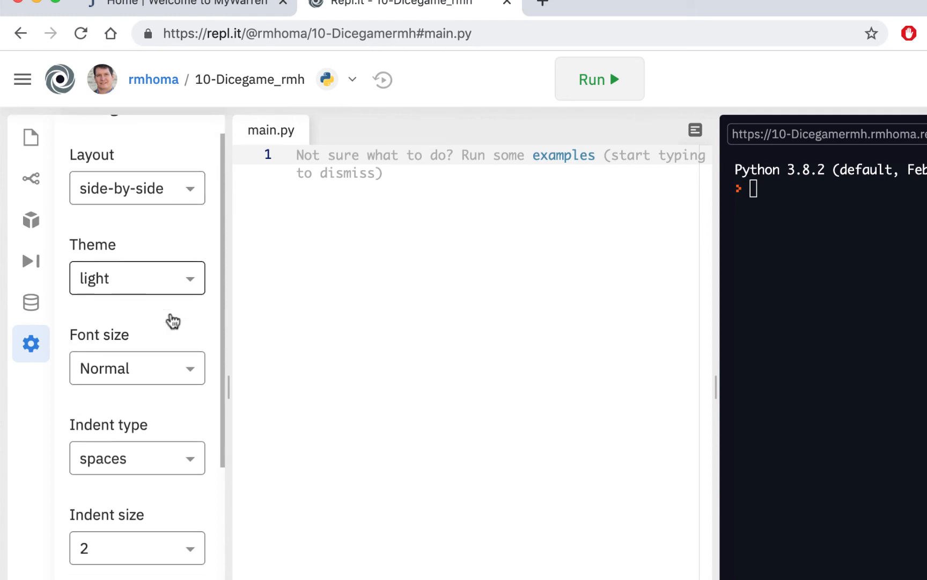
{"action": "scroll", "scroll_direction": "down", "scroll_amount": 3}
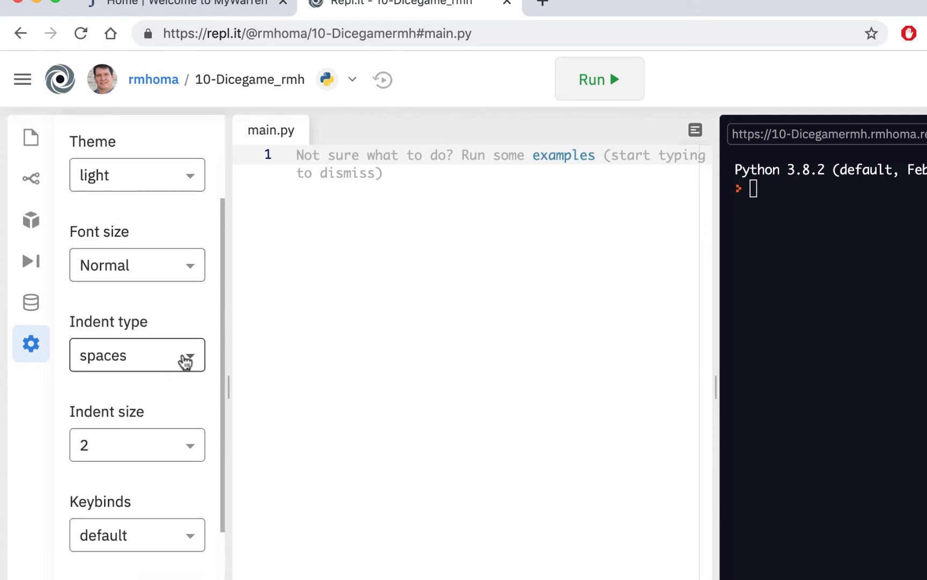
{"action": "left_click", "coordinate": [136, 355]}
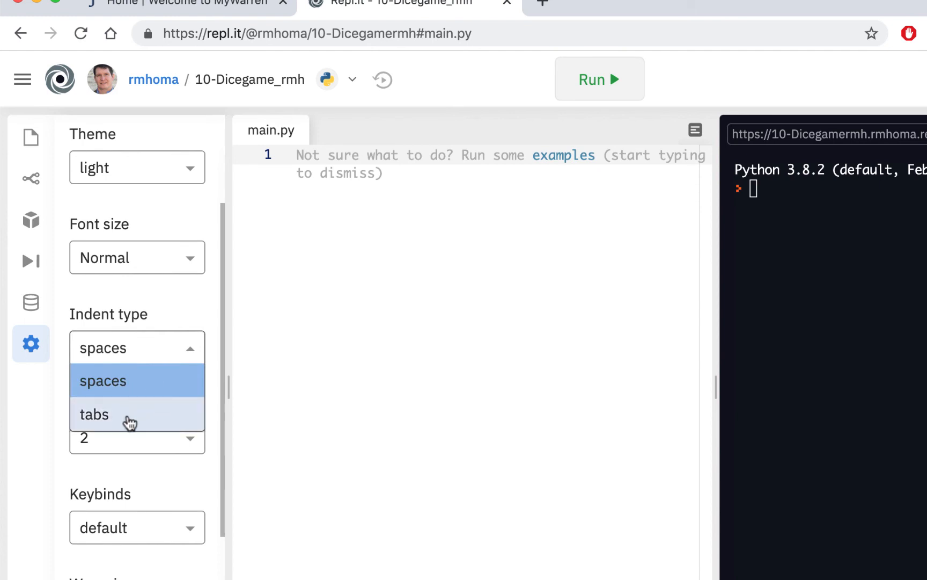
{"action": "left_click", "coordinate": [94, 414]}
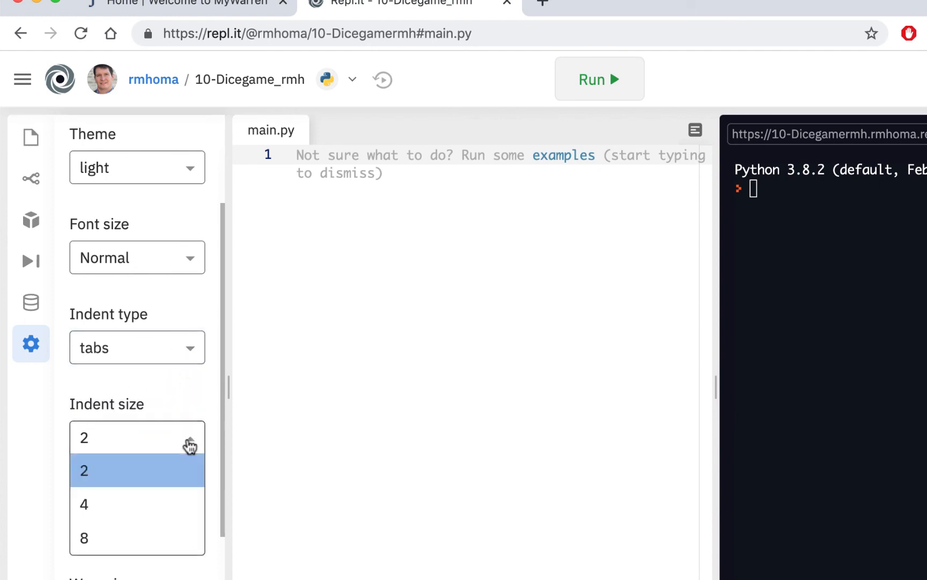
{"action": "left_click", "coordinate": [84, 503]}
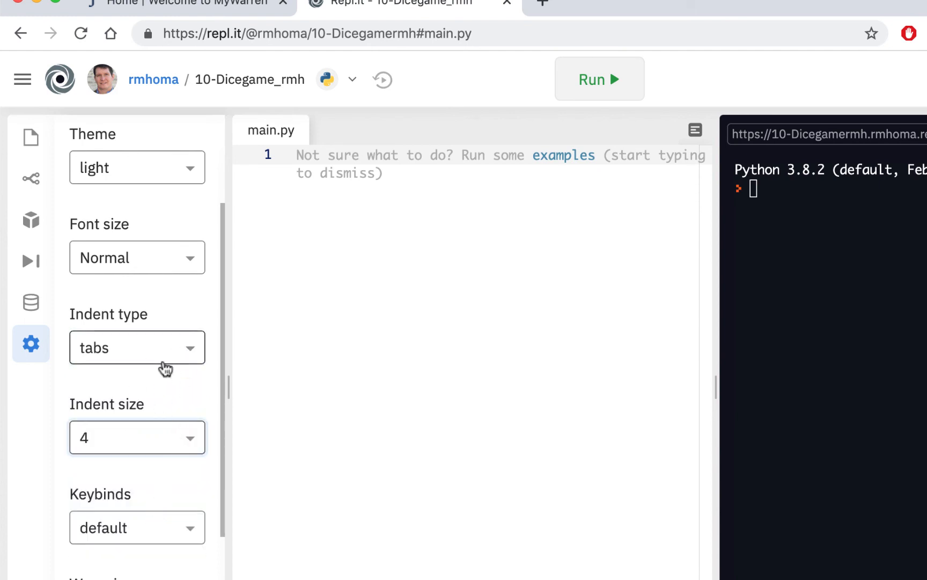
{"action": "scroll", "scroll_direction": "down", "scroll_amount": 3}
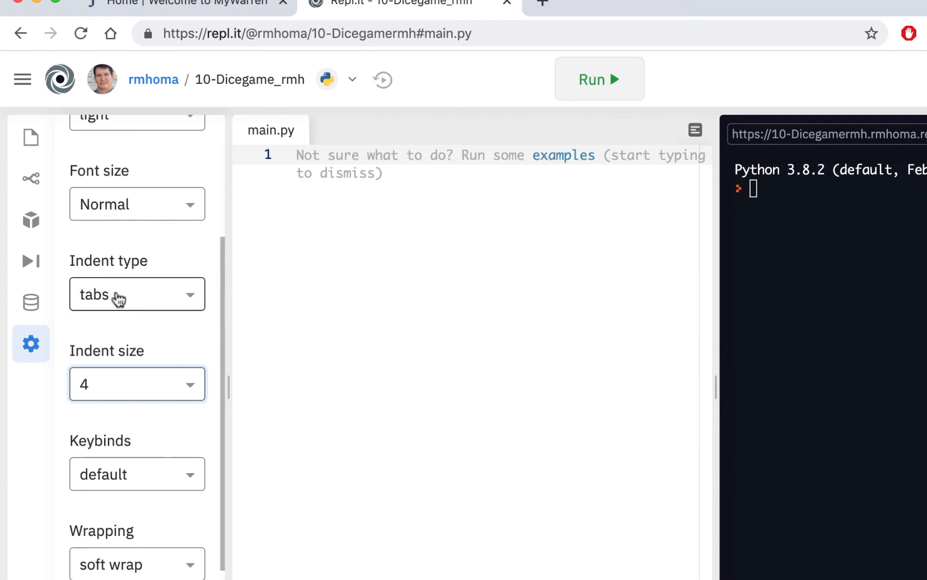
{"action": "mouse_move", "coordinate": [42, 387]}
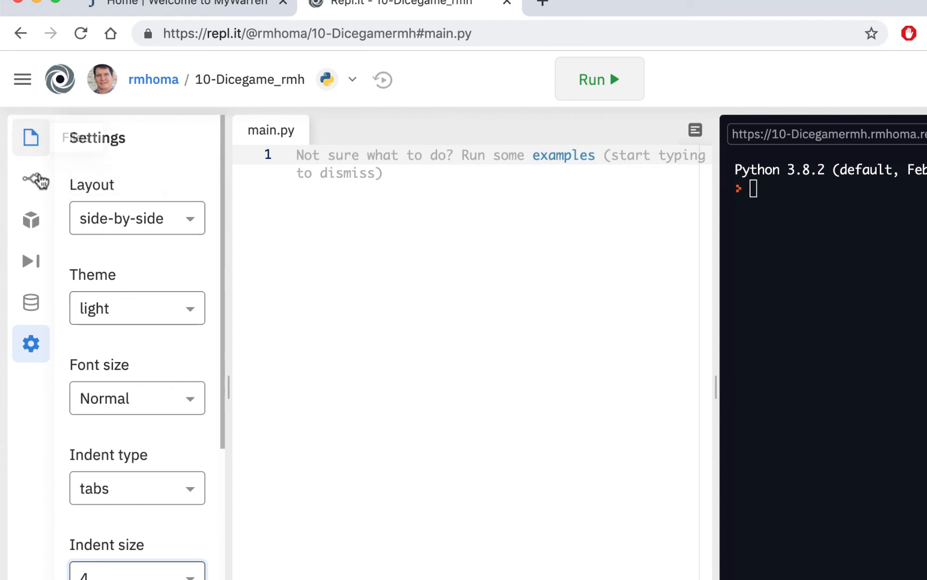
{"action": "left_click", "coordinate": [31, 137]}
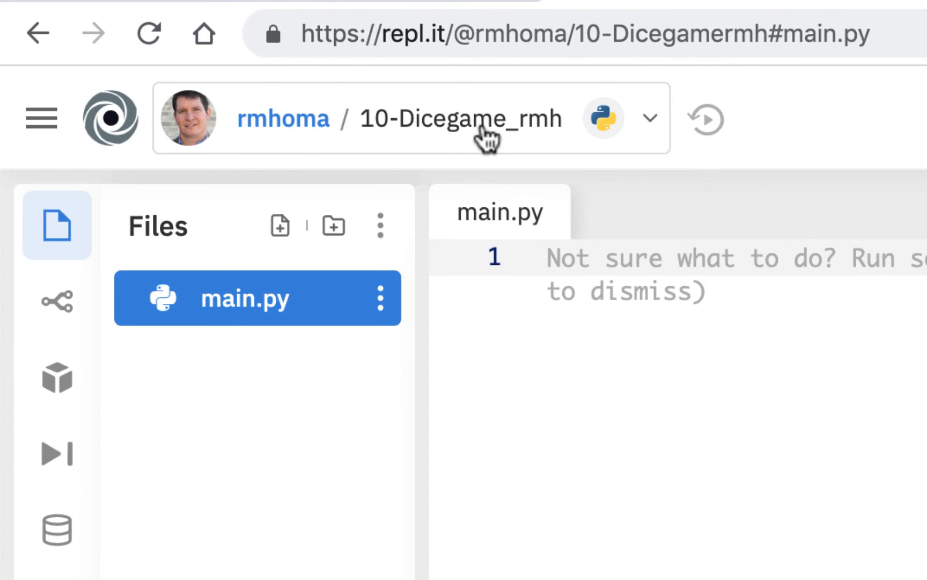
{"action": "mouse_move", "coordinate": [533, 145]}
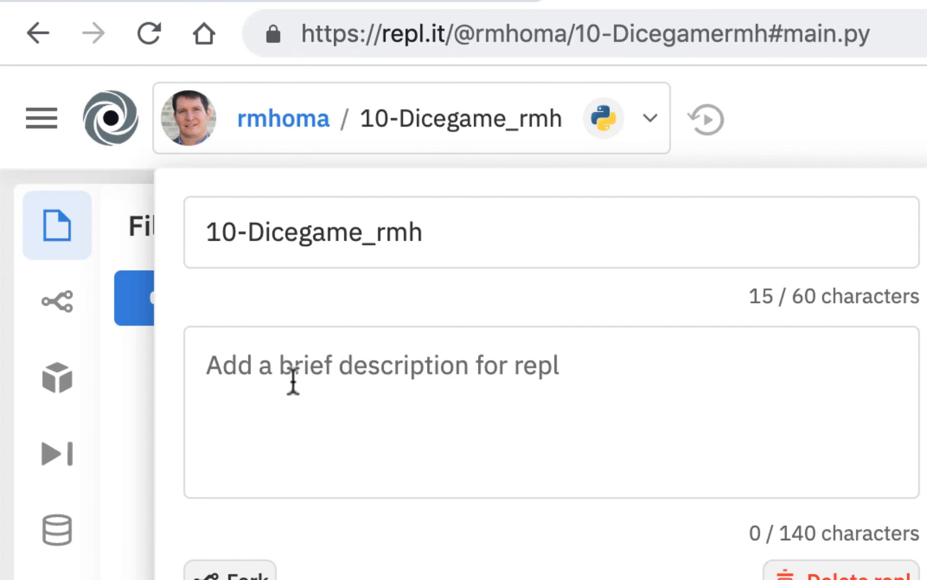
{"action": "mouse_move", "coordinate": [480, 364]}
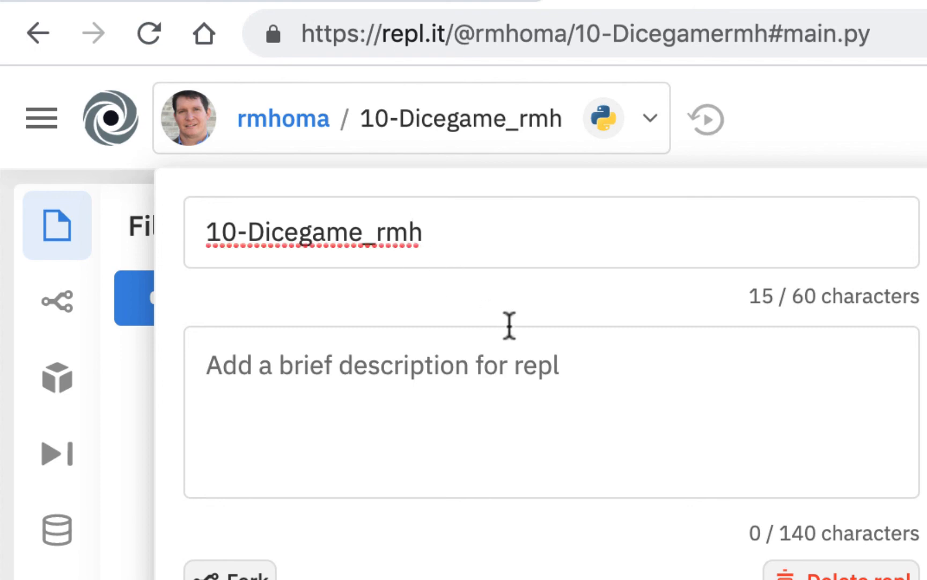
Step: Rename the repl from 10-Dicegame_rmh to 10-Dicegame_rh
{"action": "key", "text": "Backspace"}
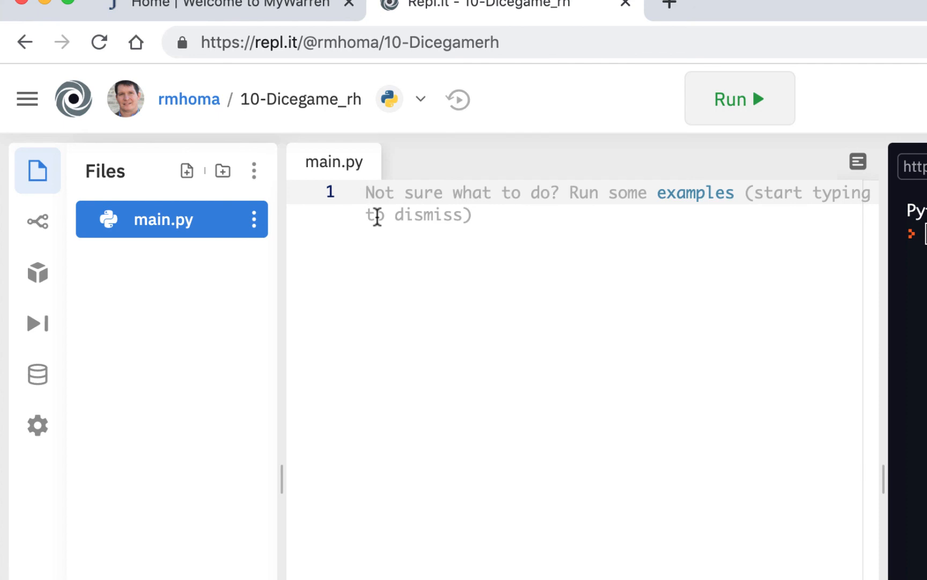
Step: Rename the repl to 10-Dicegame-rh, replacing the underscore with a hyphen
{"action": "left_click", "coordinate": [739, 98]}
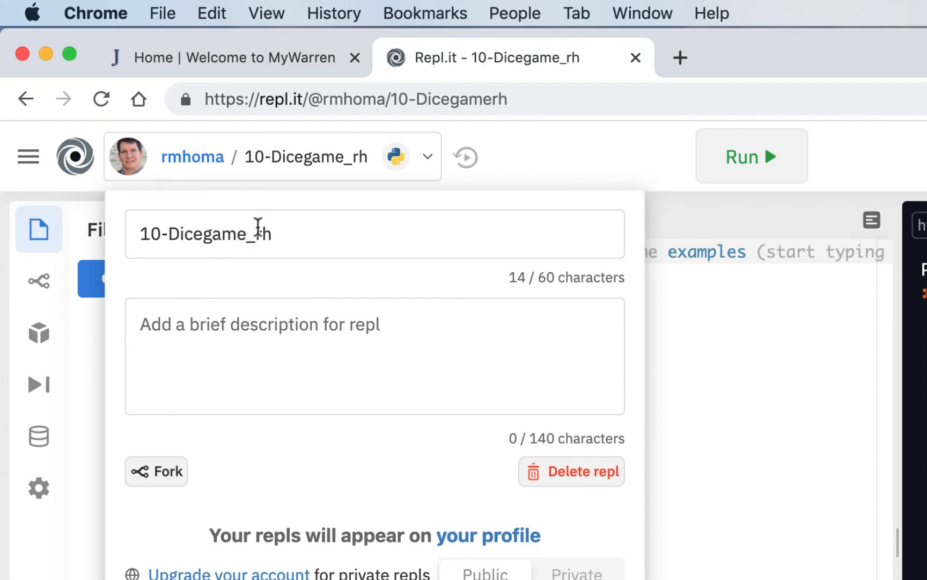
{"action": "key", "text": "Backspace"}
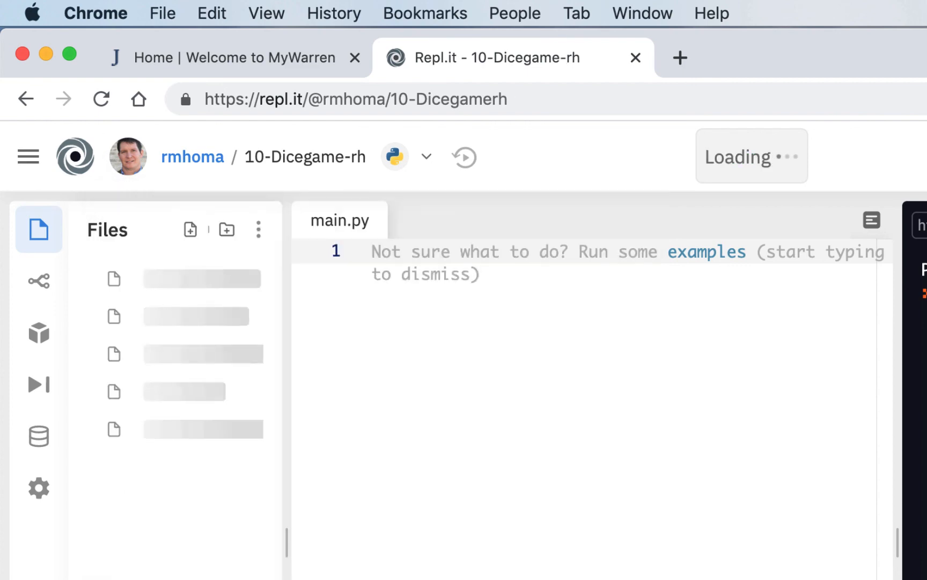
{"action": "mouse_move", "coordinate": [259, 175]}
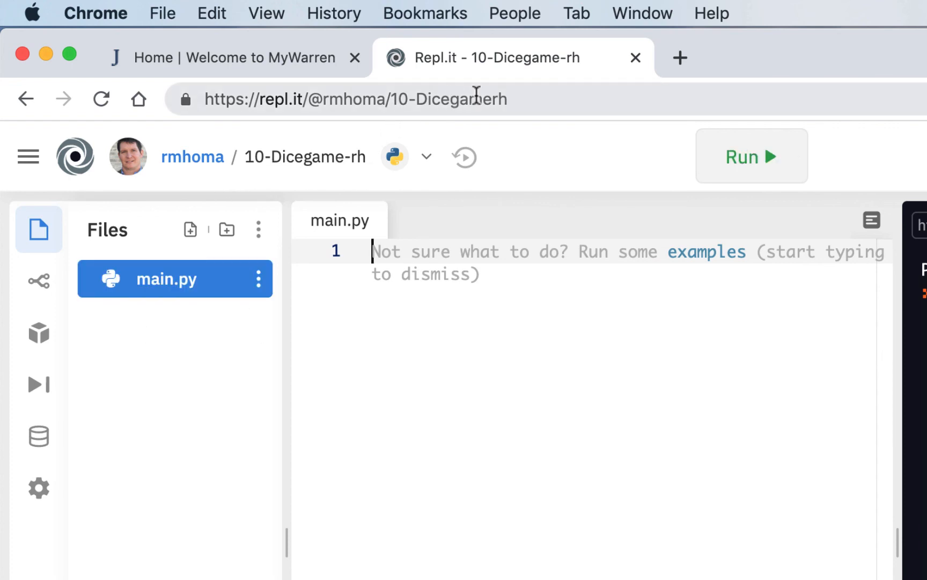
{"action": "left_click", "coordinate": [355, 99]}
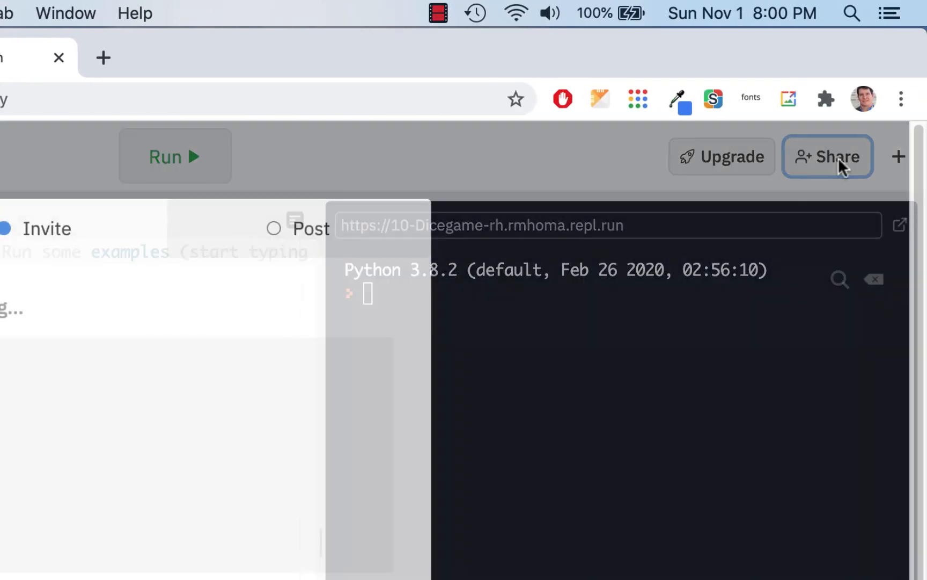
Step: Copy the 10-Dicegame-rh repl link from the Share panel and close it
{"action": "left_click", "coordinate": [827, 156]}
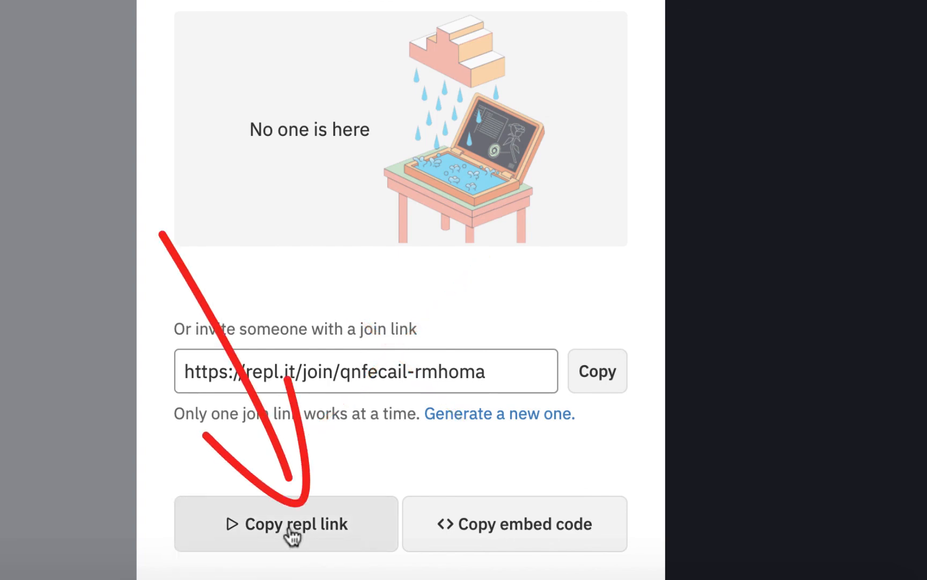
{"action": "left_click", "coordinate": [285, 523]}
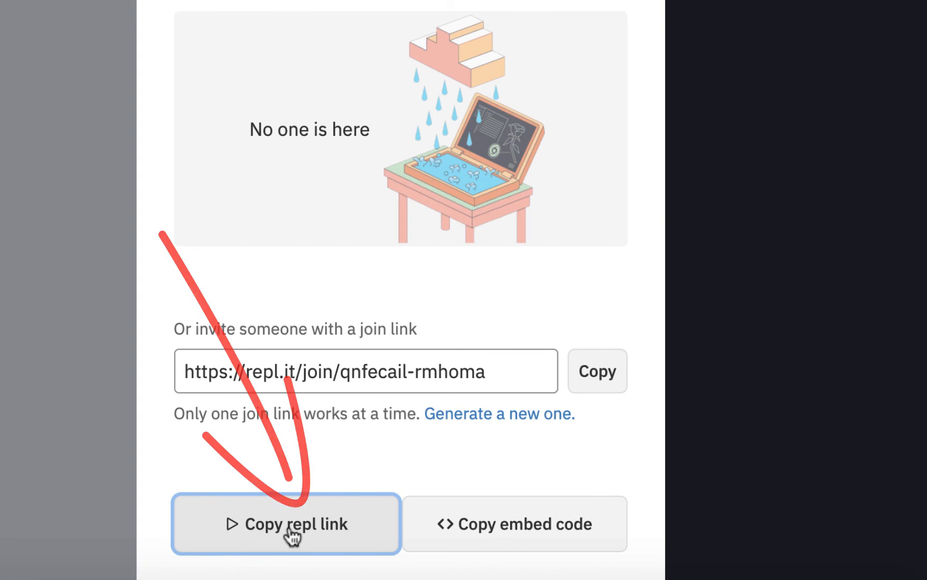
{"action": "left_click", "coordinate": [285, 522]}
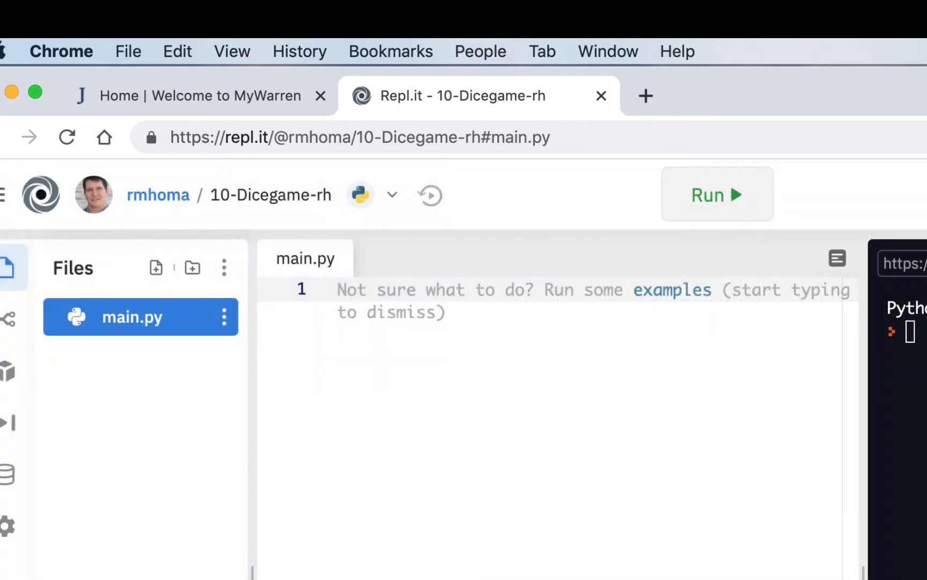
{"action": "left_click", "coordinate": [359, 138]}
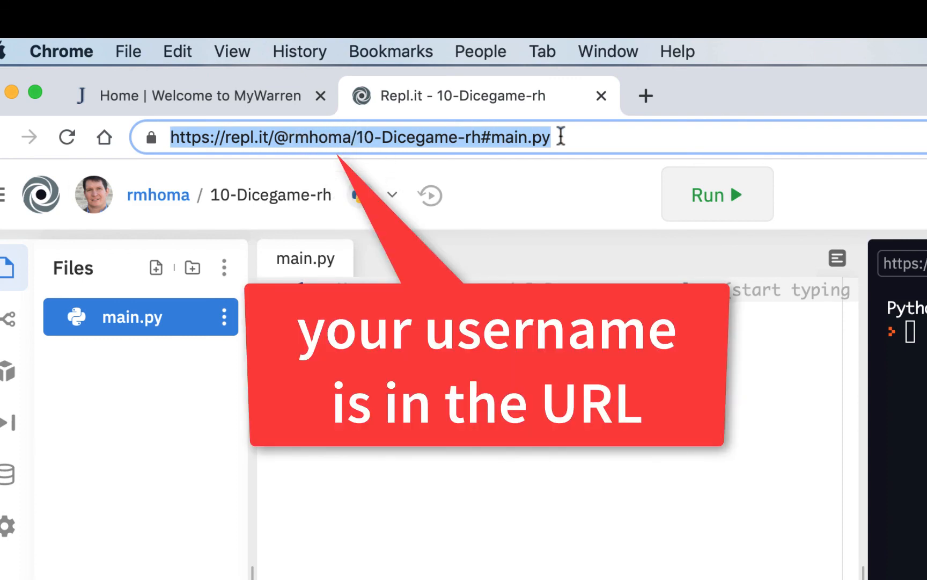
{"action": "mouse_move", "coordinate": [334, 175]}
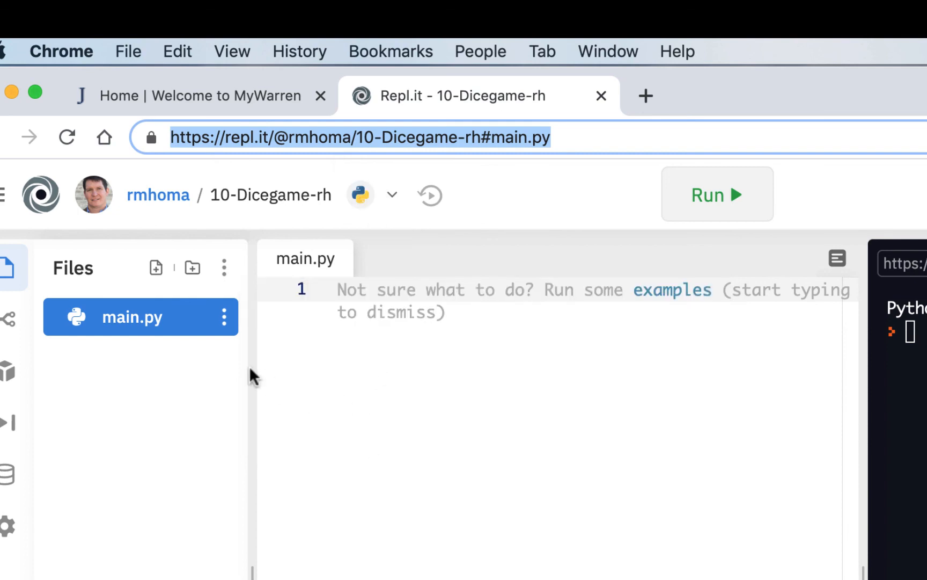
{"action": "mouse_move", "coordinate": [392, 473]}
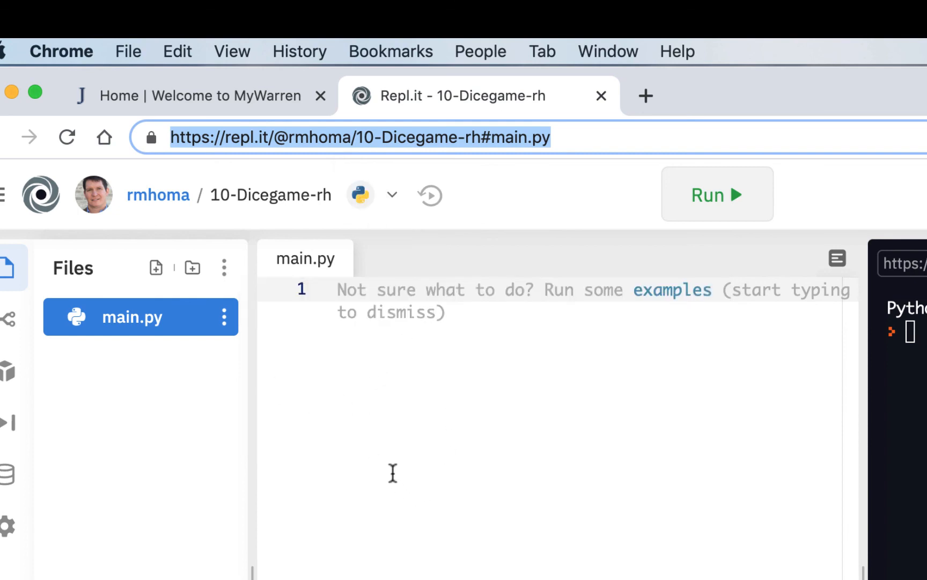
{"action": "mouse_move", "coordinate": [305, 476]}
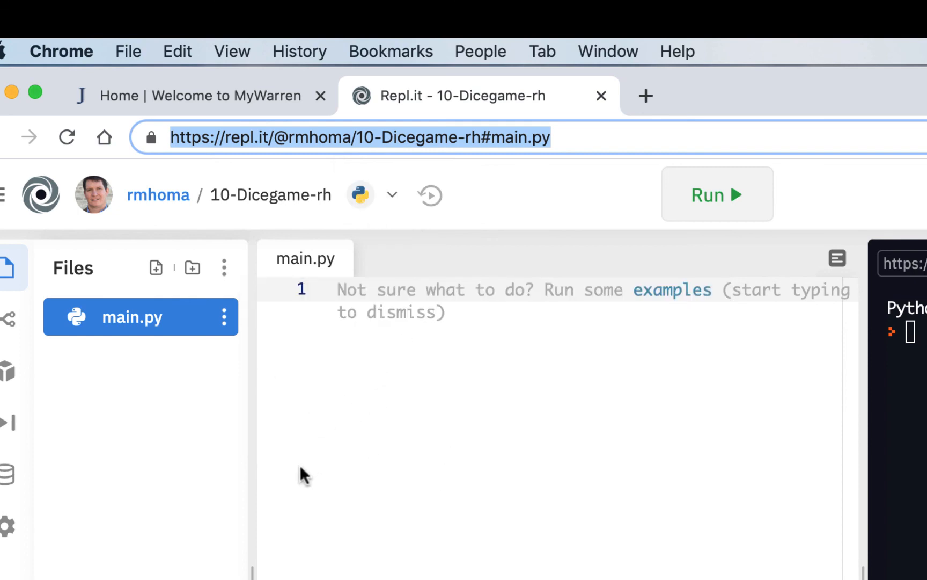
{"action": "mouse_move", "coordinate": [286, 513]}
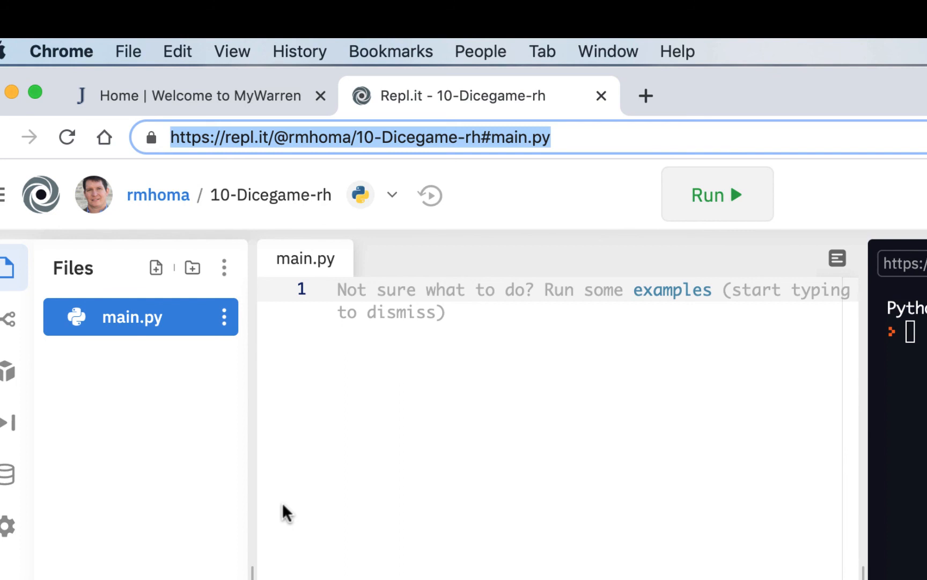
{"action": "mouse_move", "coordinate": [418, 444]}
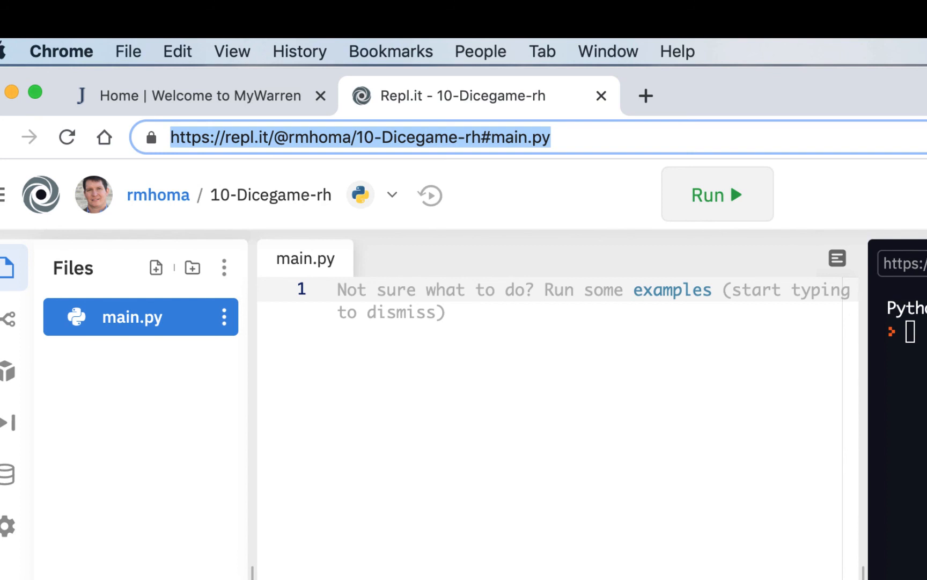
{"action": "mouse_move", "coordinate": [456, 570]}
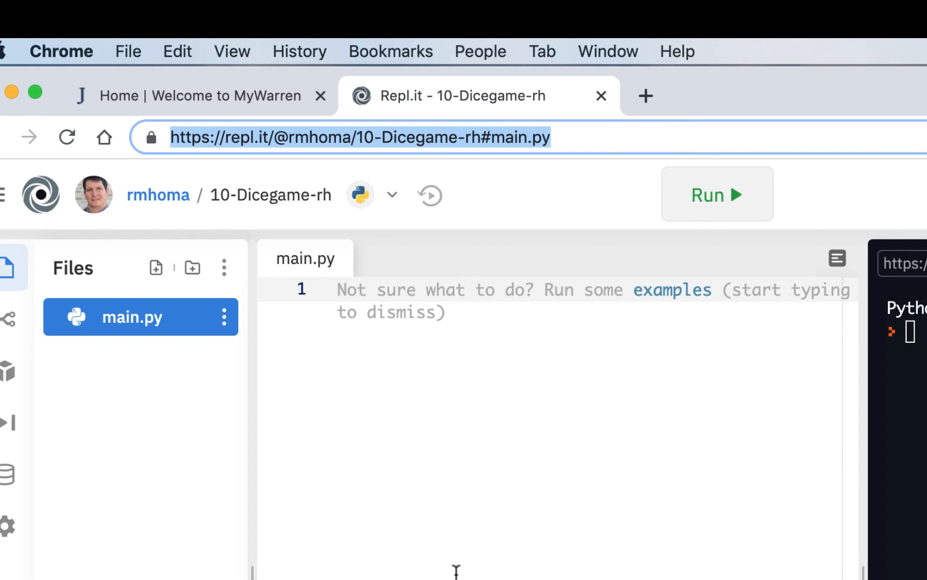